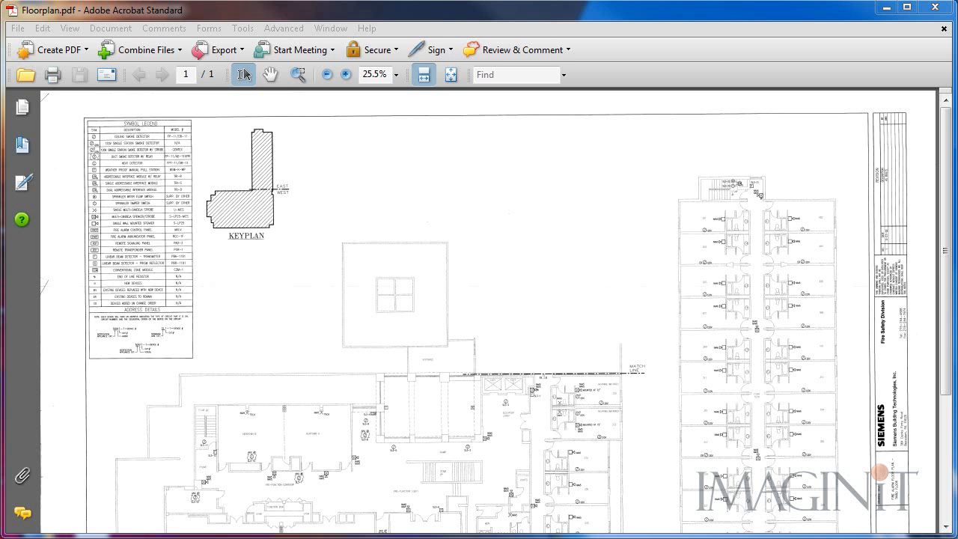
- Scroll the floor plan PDF and open Acrobat's export format choices
scroll("down", 3)
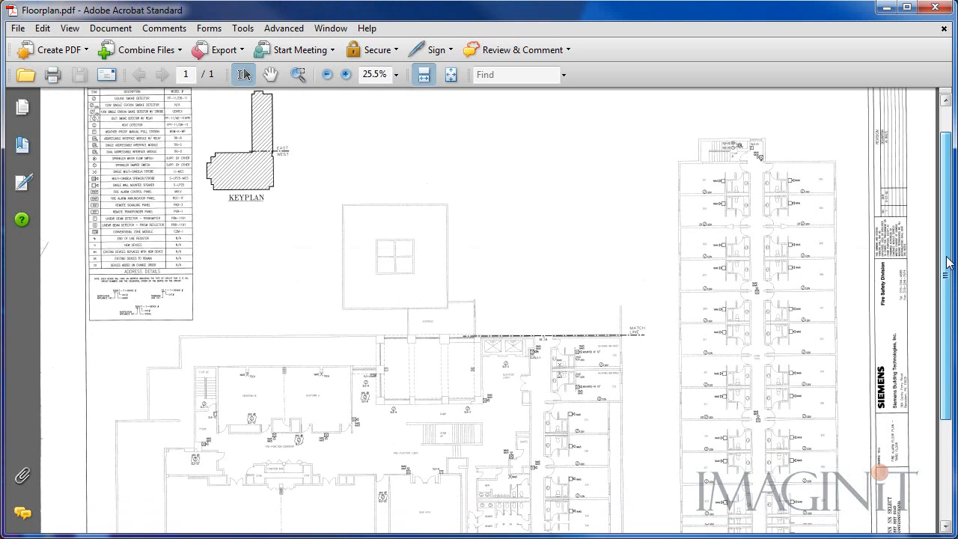
scroll("down", 3)
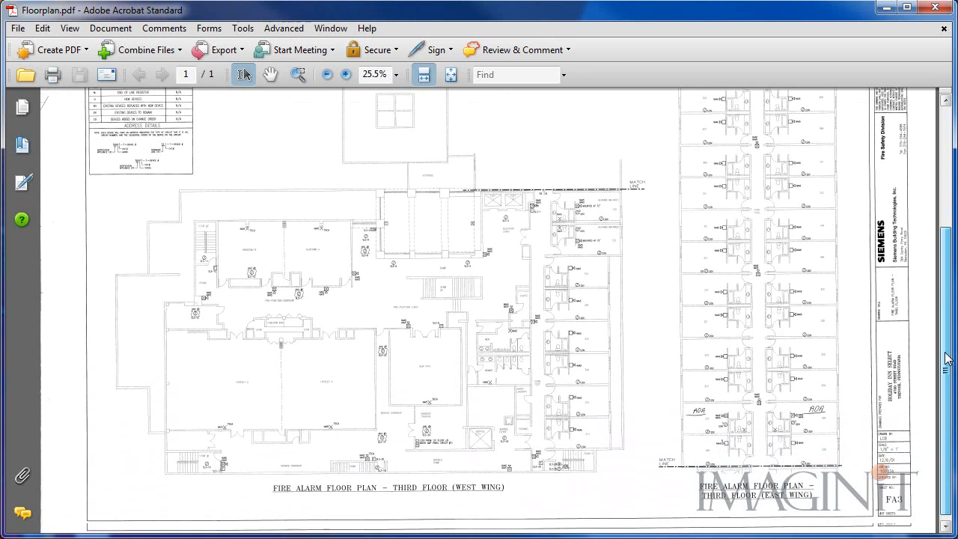
scroll("down", 3)
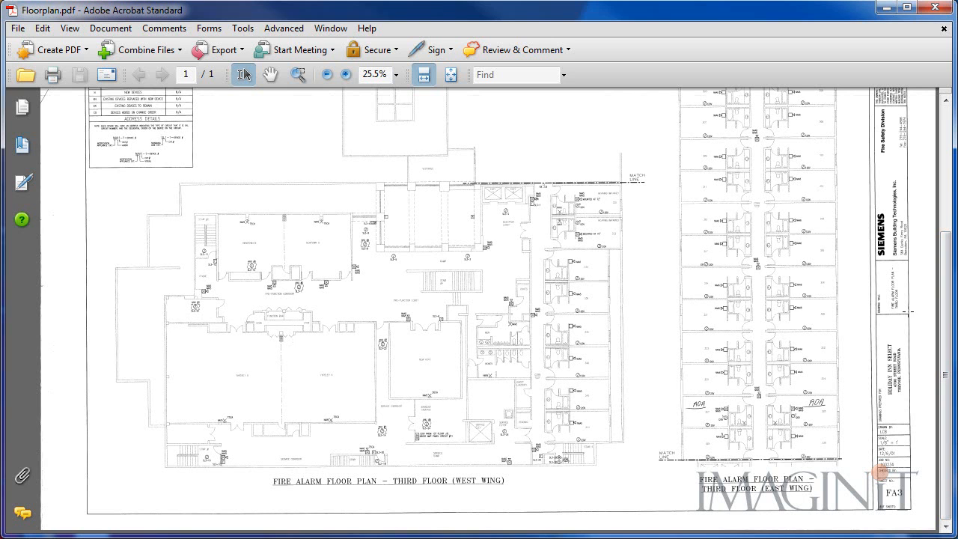
left_click(218, 49)
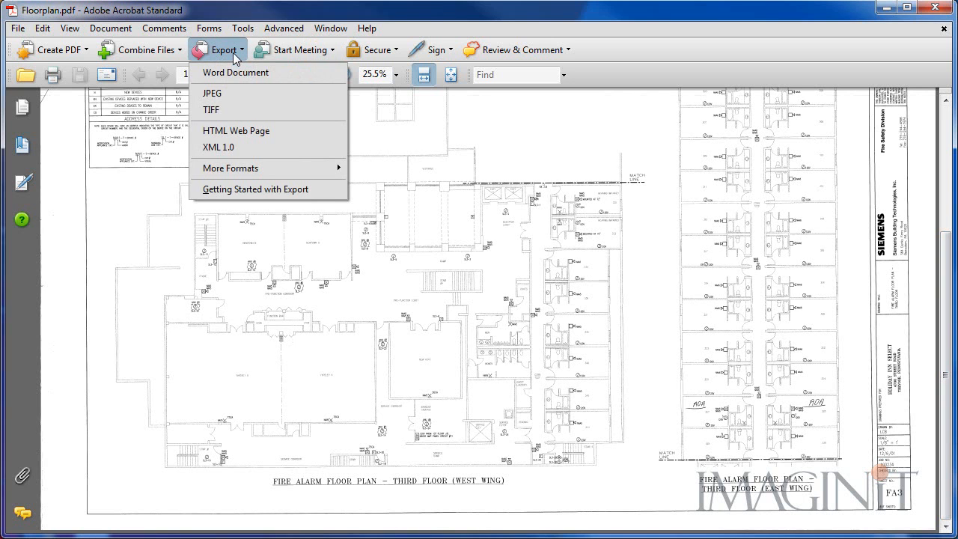
mouse_move(230, 168)
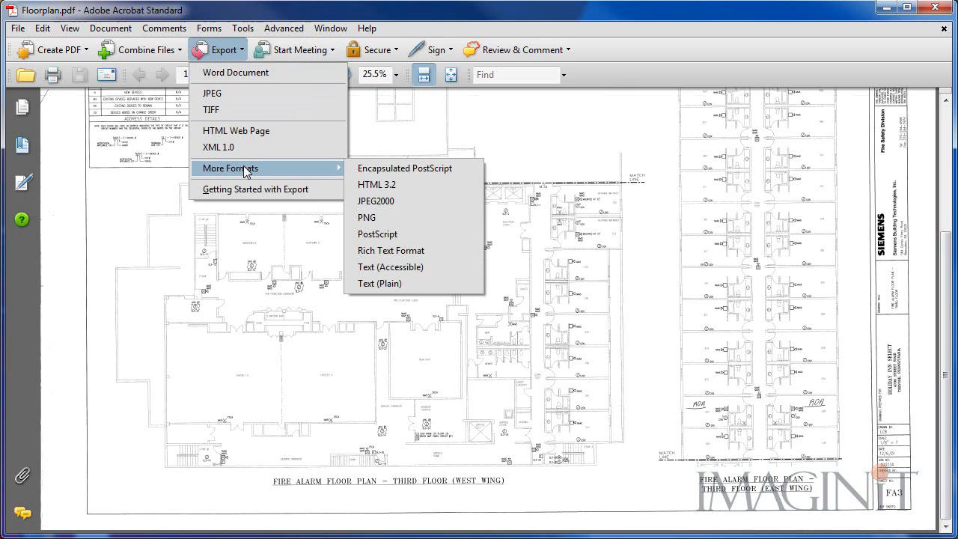
mouse_move(378, 218)
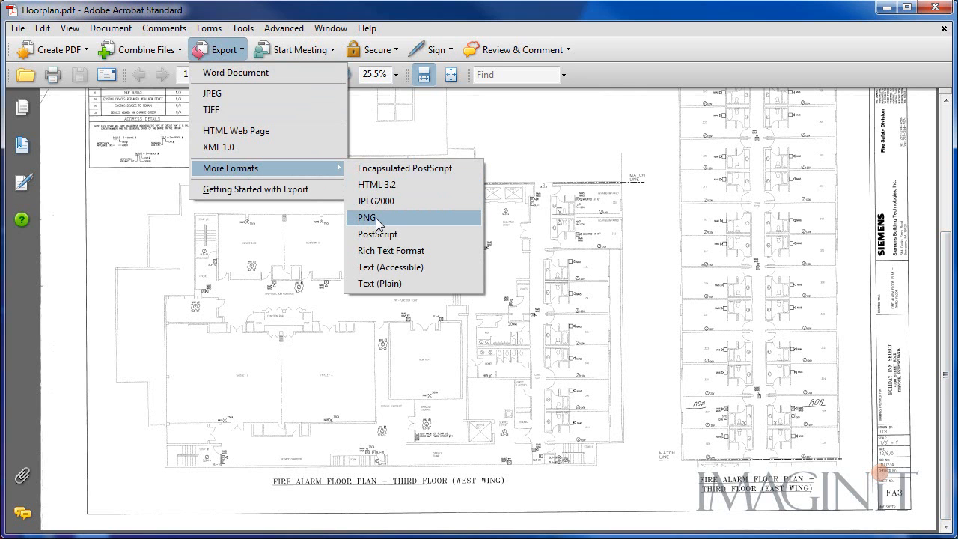
mouse_move(382, 224)
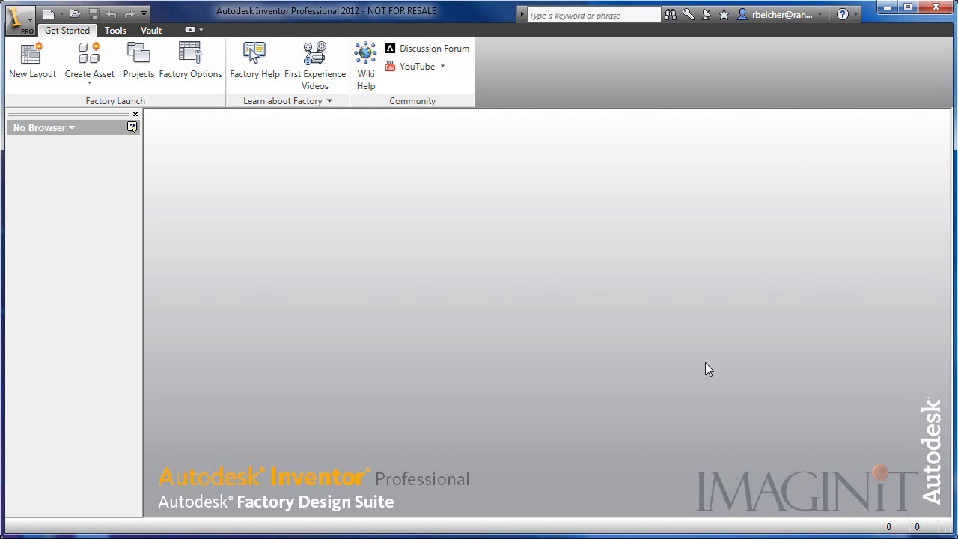
mouse_move(161, 126)
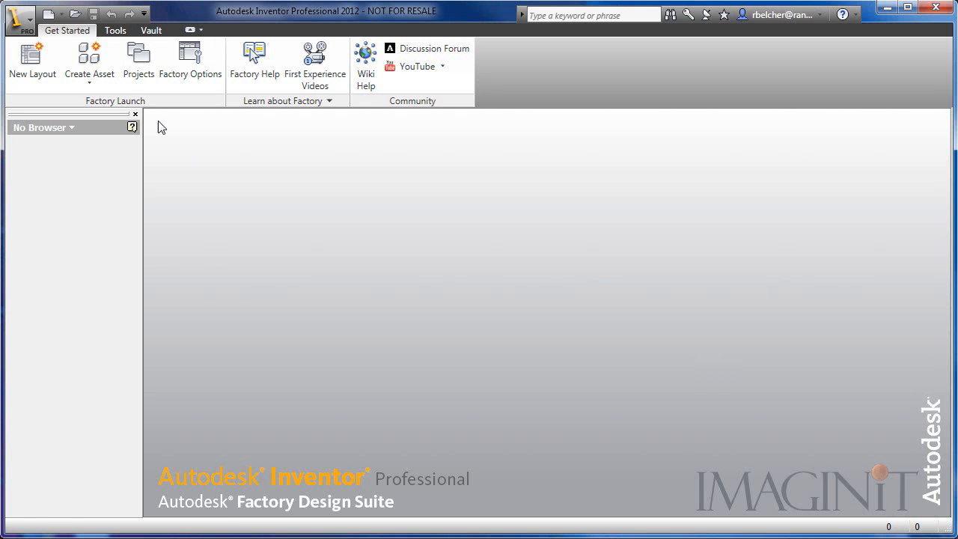
- Create a new part file from a part template, opening Sketch1
left_click(32, 60)
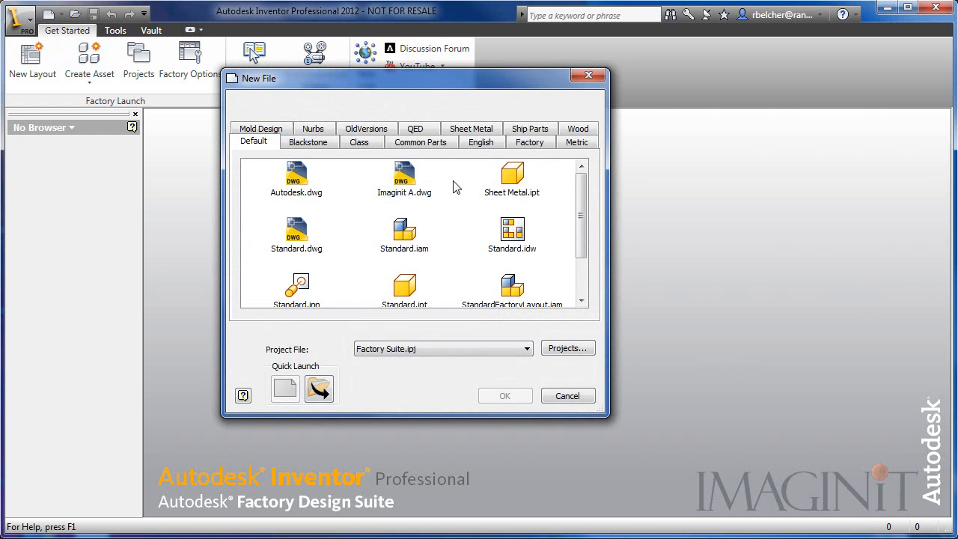
scroll("down", 3)
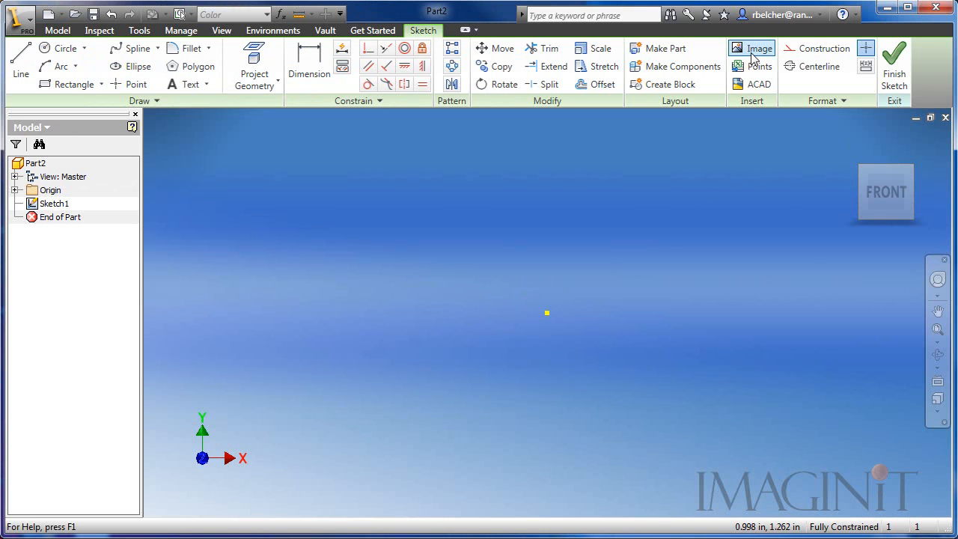
- Insert the Floorplan image from the Desktop into Sketch1, unlinked
left_click(760, 48)
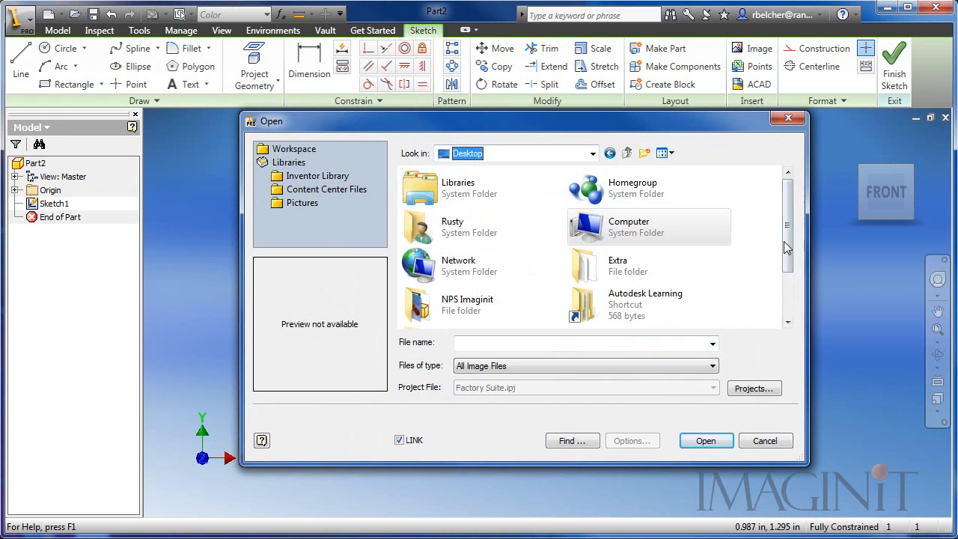
scroll("down", 3)
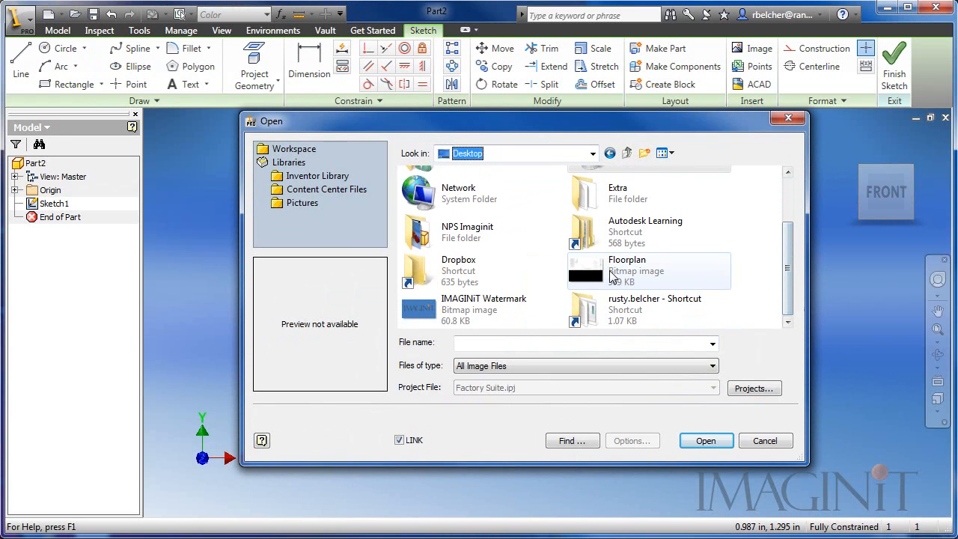
left_click(628, 265)
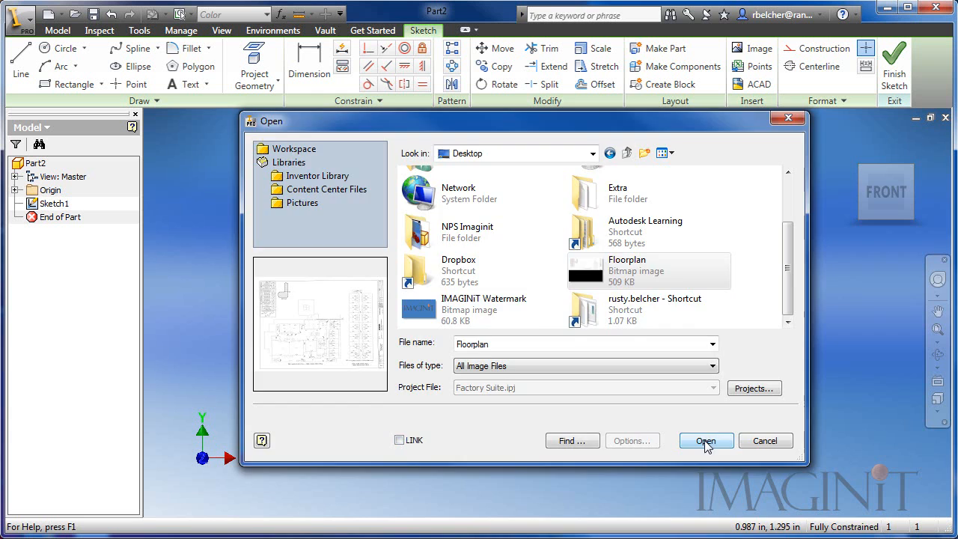
left_click(704, 440)
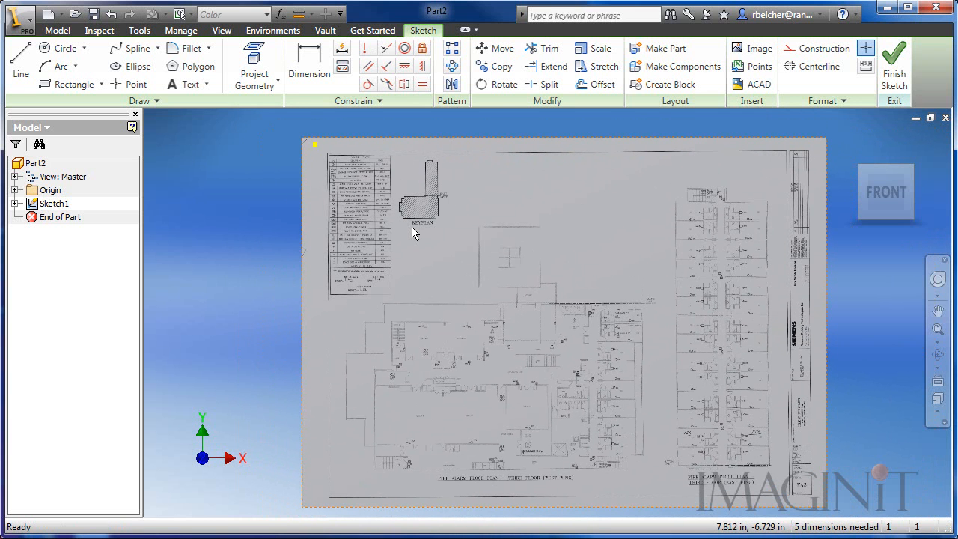
mouse_move(438, 93)
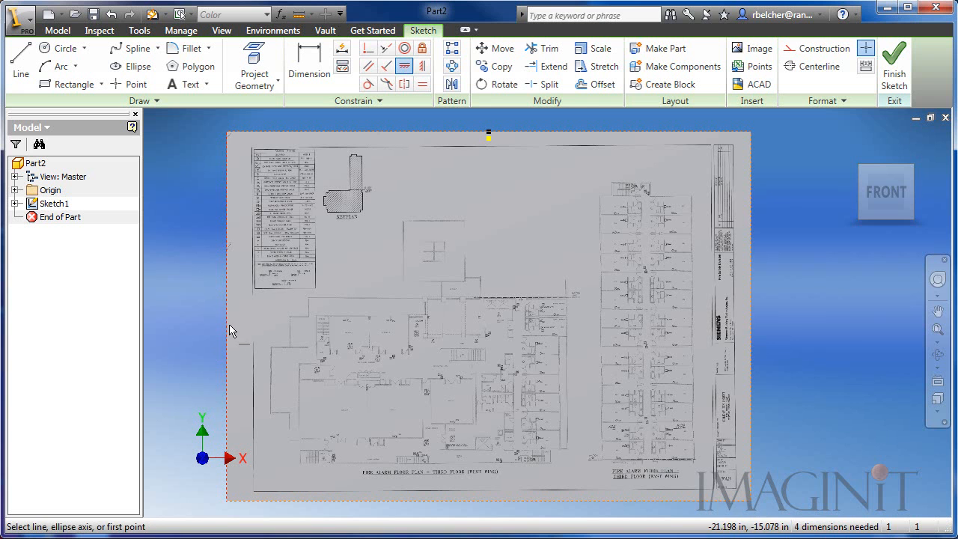
- Anchor the placed Floorplan image, then open the parameter table
scroll("down", 3)
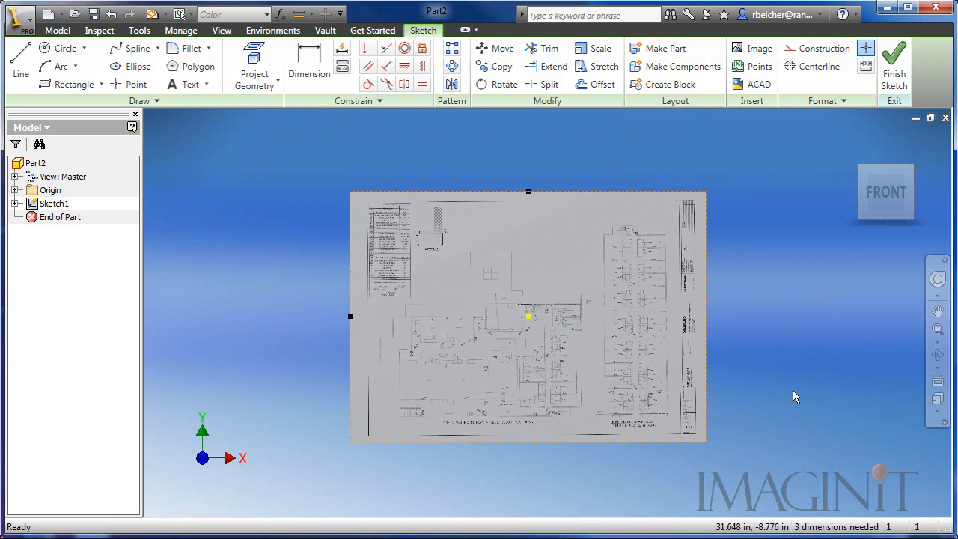
left_click(308, 63)
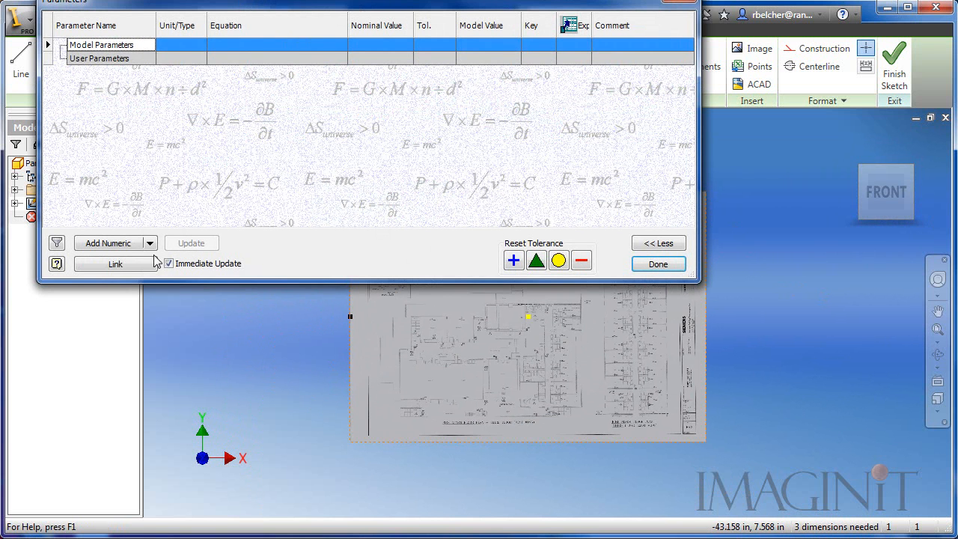
- Add a numeric user parameter named Scale with value 1 ul
left_click(108, 242)
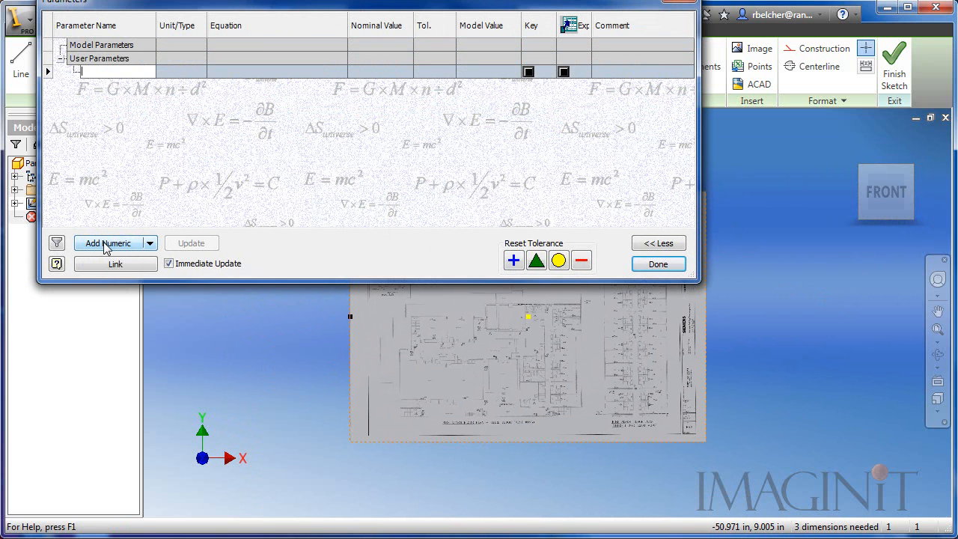
type("Scale")
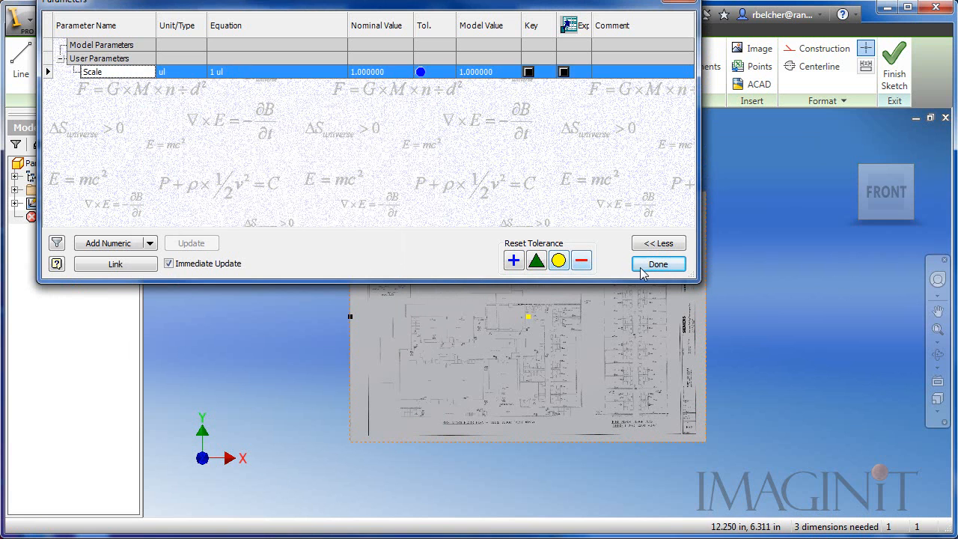
left_click(658, 264)
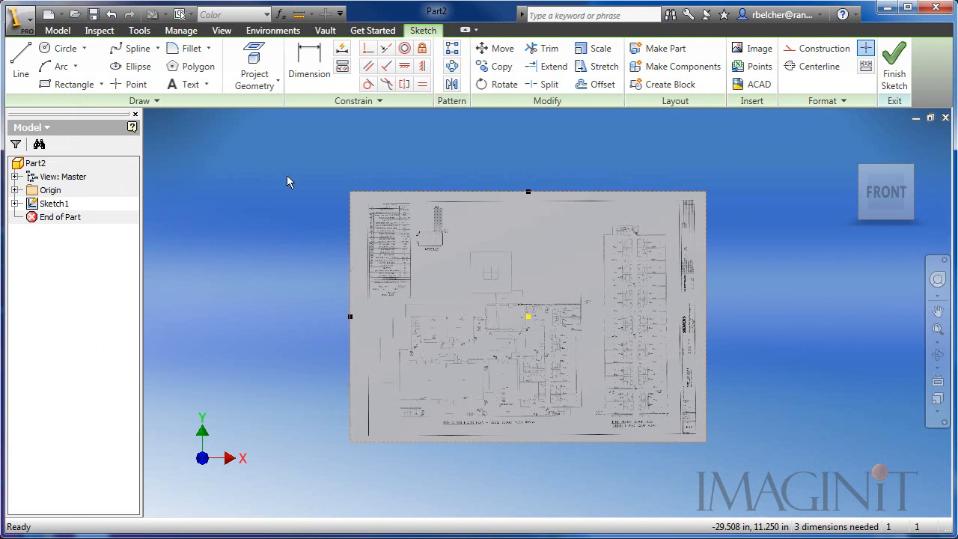
- Dimension the Floorplan image's vertical edge at 30.076 in, driven by Scale
left_click(310, 63)
type("30.0762387*S")
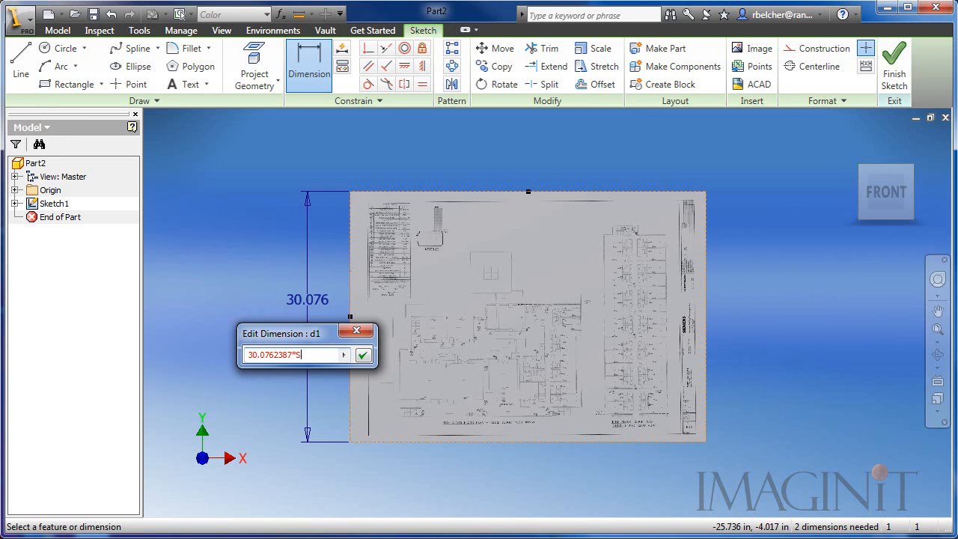
left_click(362, 355)
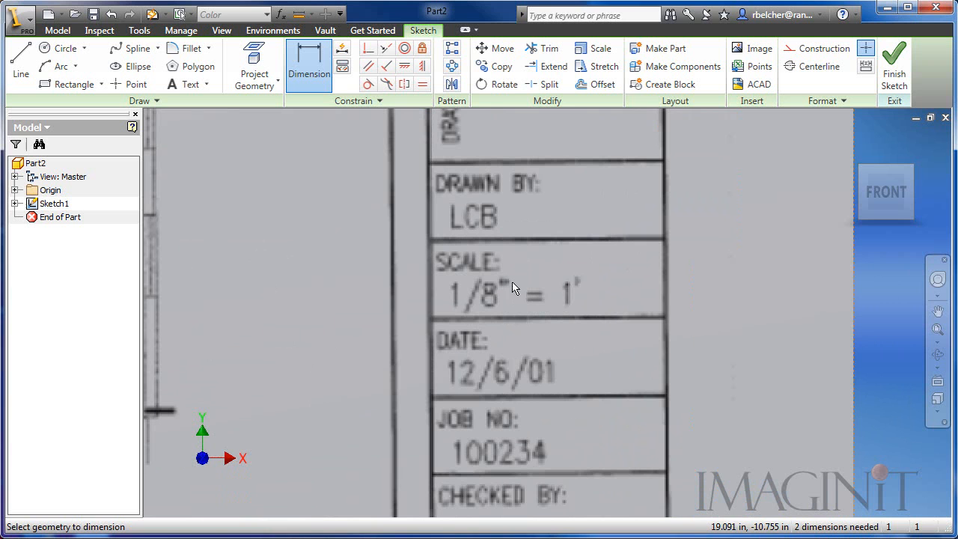
mouse_move(460, 305)
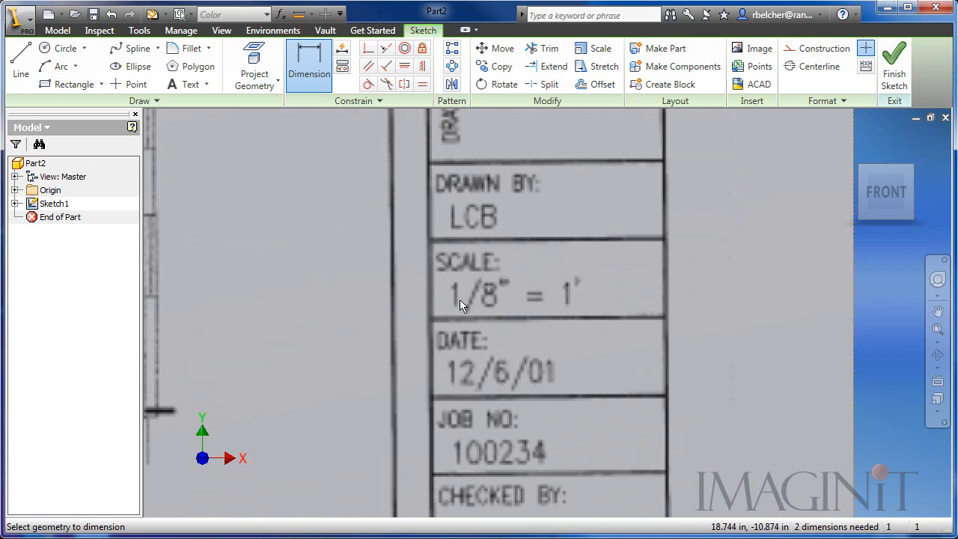
mouse_move(576, 298)
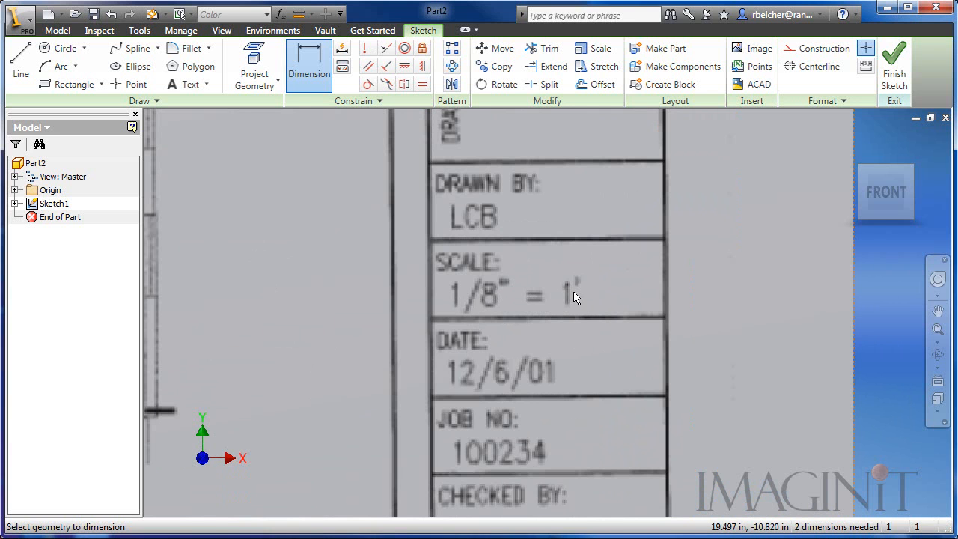
mouse_move(478, 301)
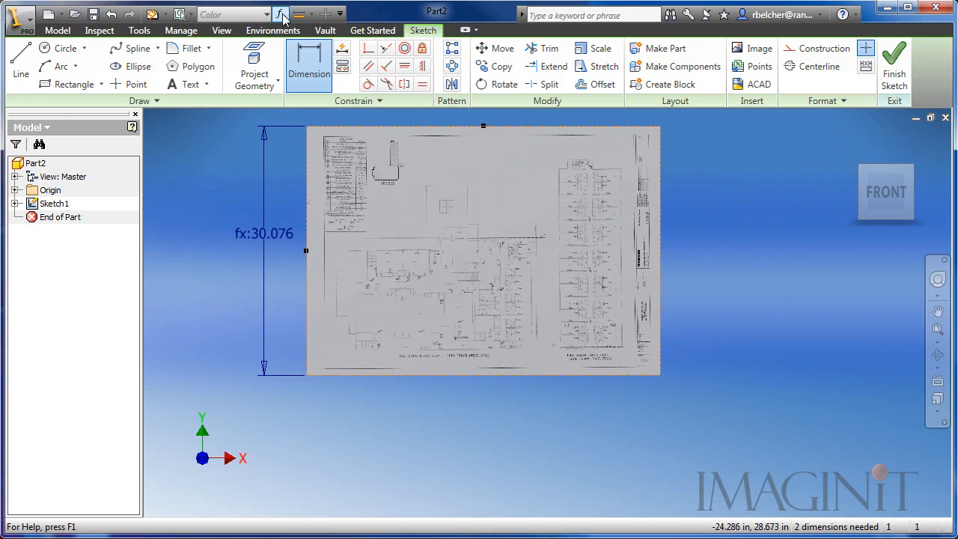
- Change the Scale parameter's equation to 96 in the parameter table
left_click(281, 13)
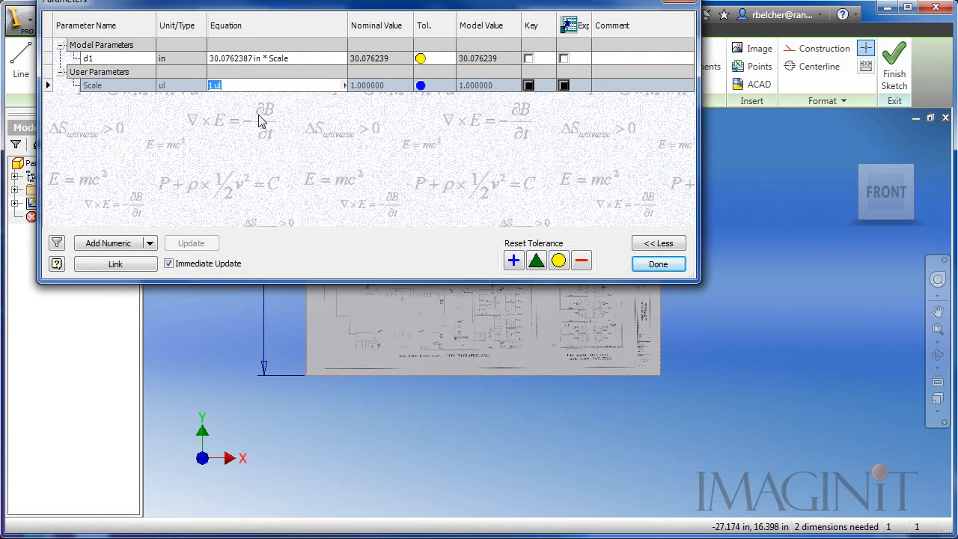
type("96")
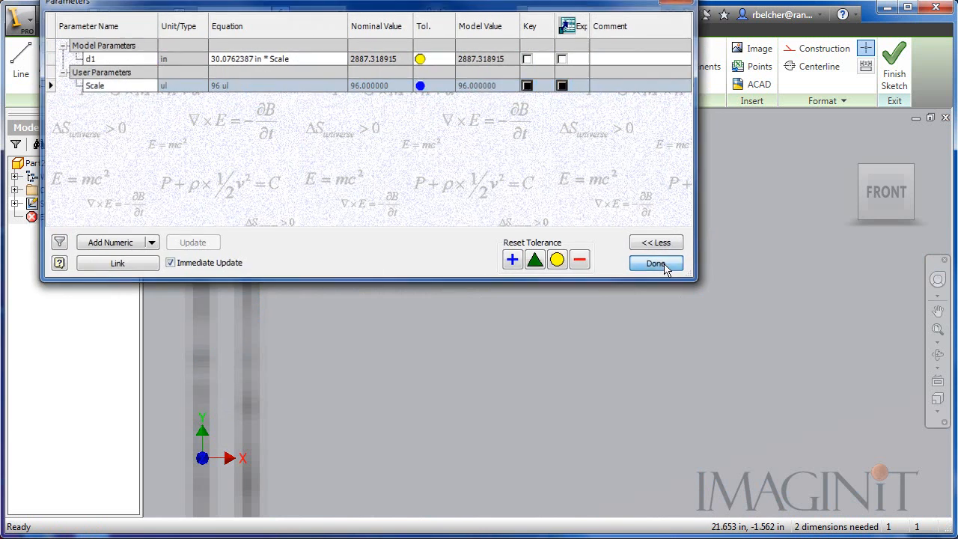
left_click(655, 263)
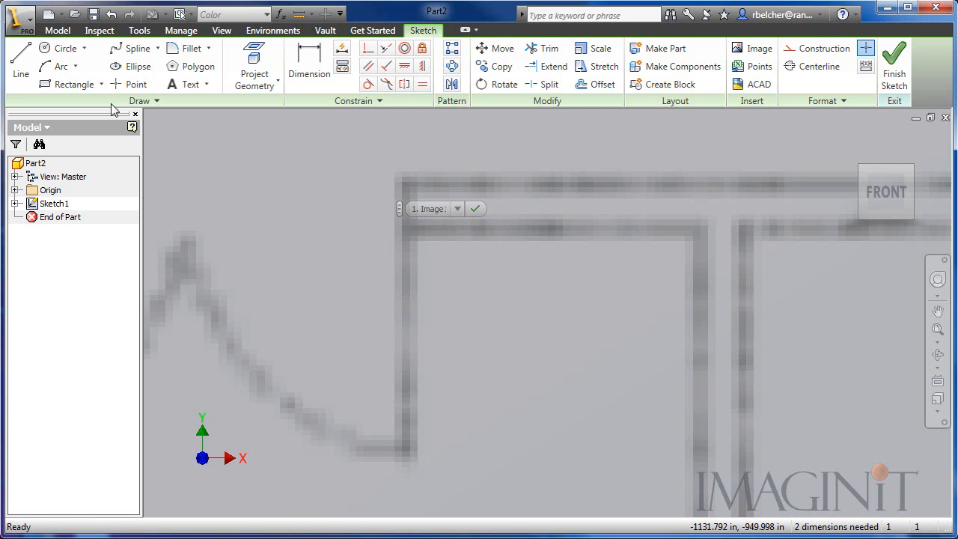
- Place points on both wall faces and dimension them at 5.978 in
left_click(137, 84)
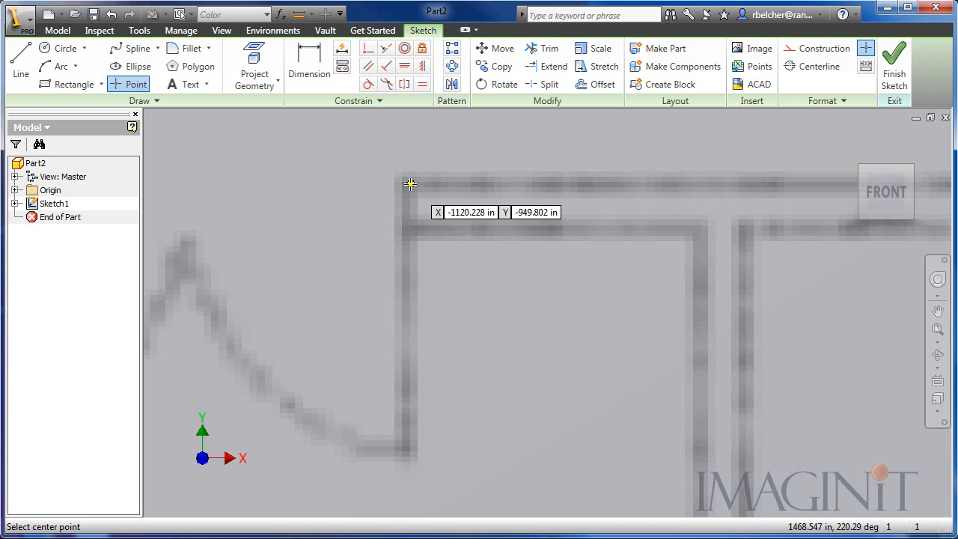
mouse_move(406, 231)
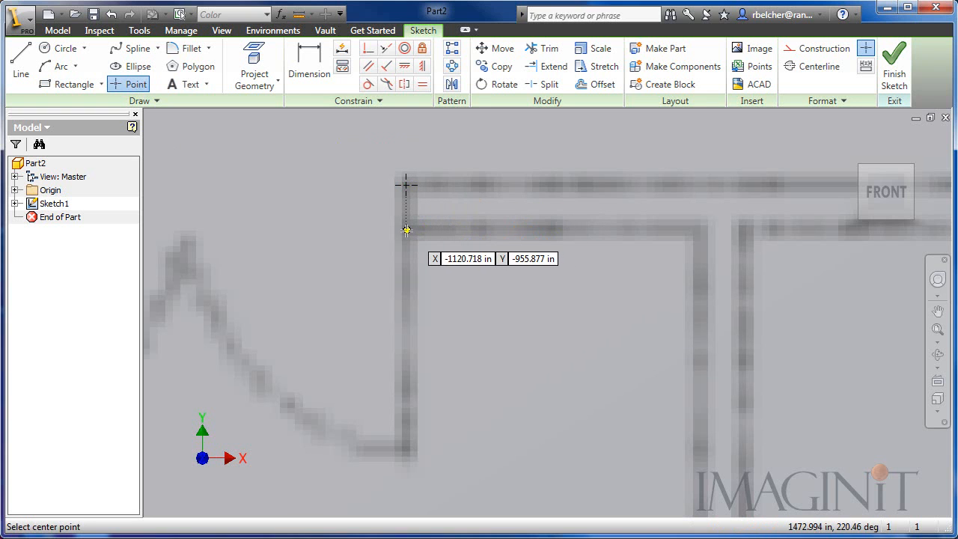
left_click(309, 66)
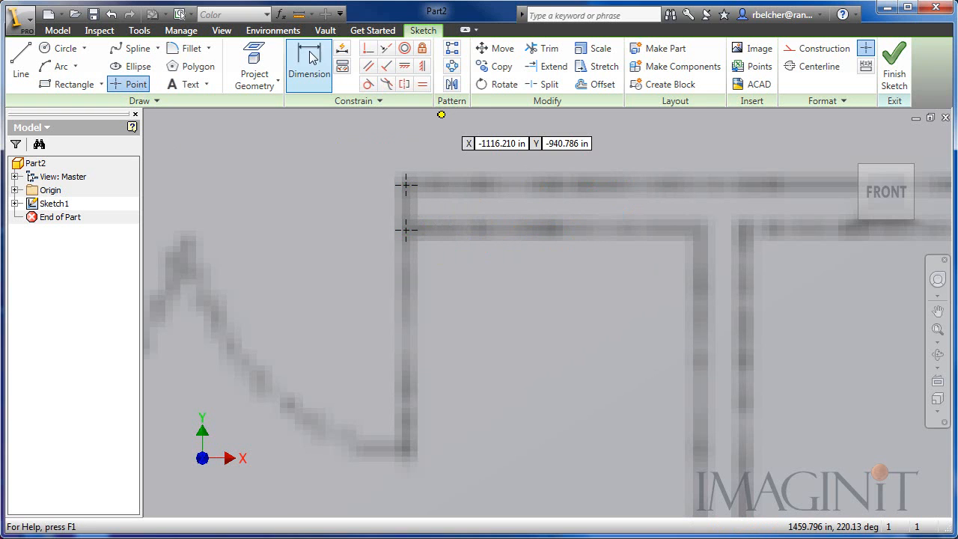
left_click(309, 66)
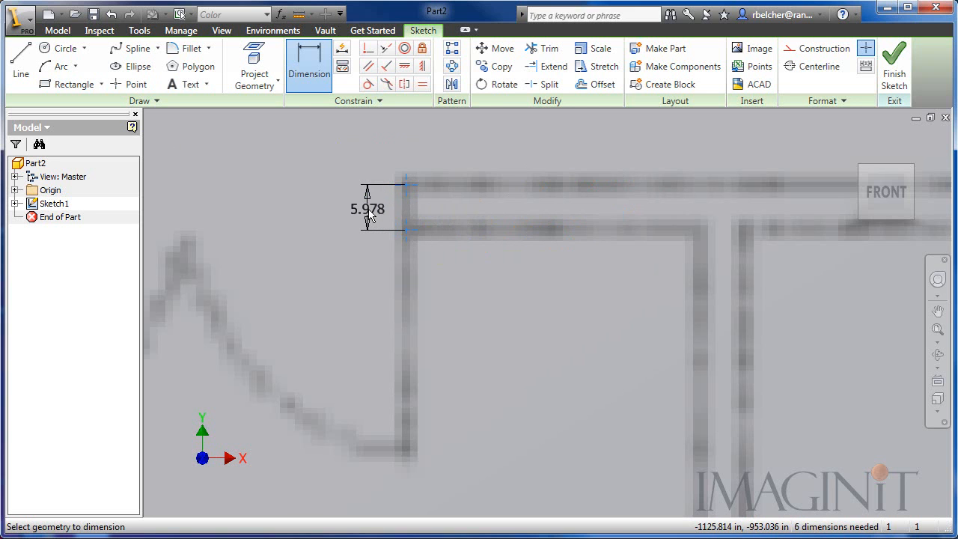
left_click(309, 73)
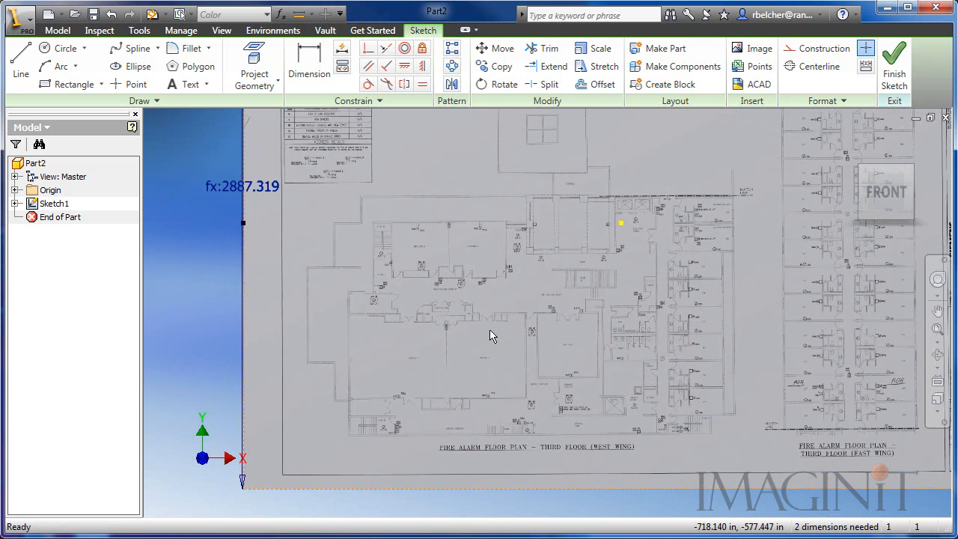
mouse_move(706, 197)
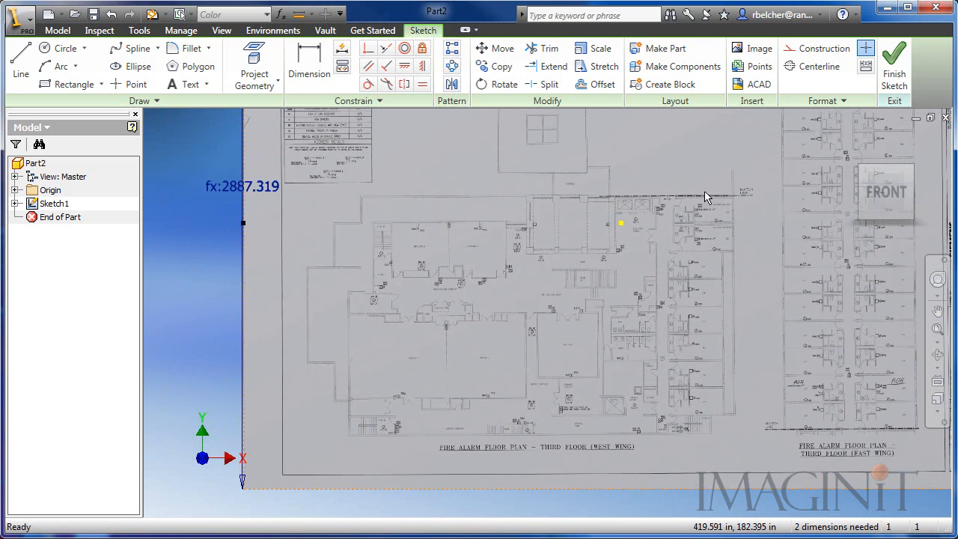
- Draw rectangles over the main floor, connecting strip and square room
left_click(73, 84)
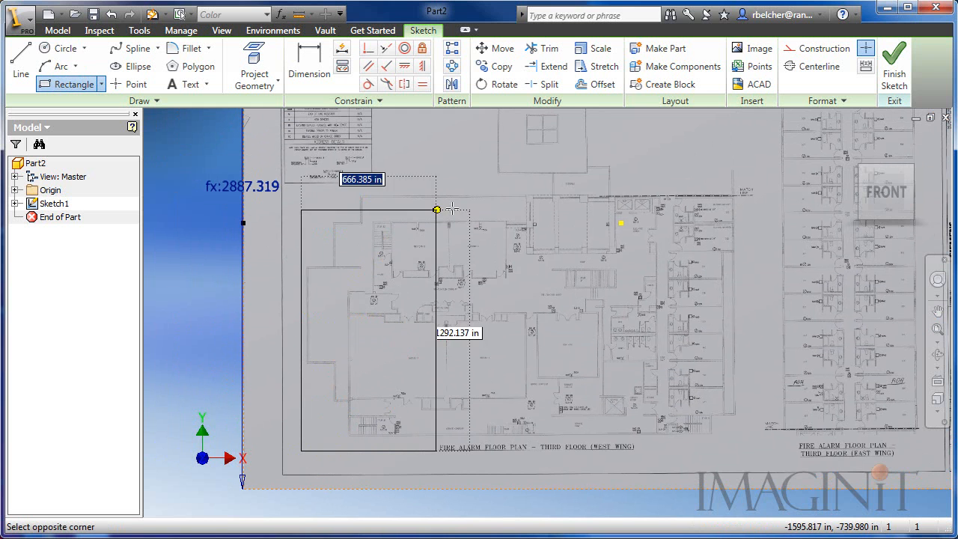
left_click_drag(437, 209, 741, 187)
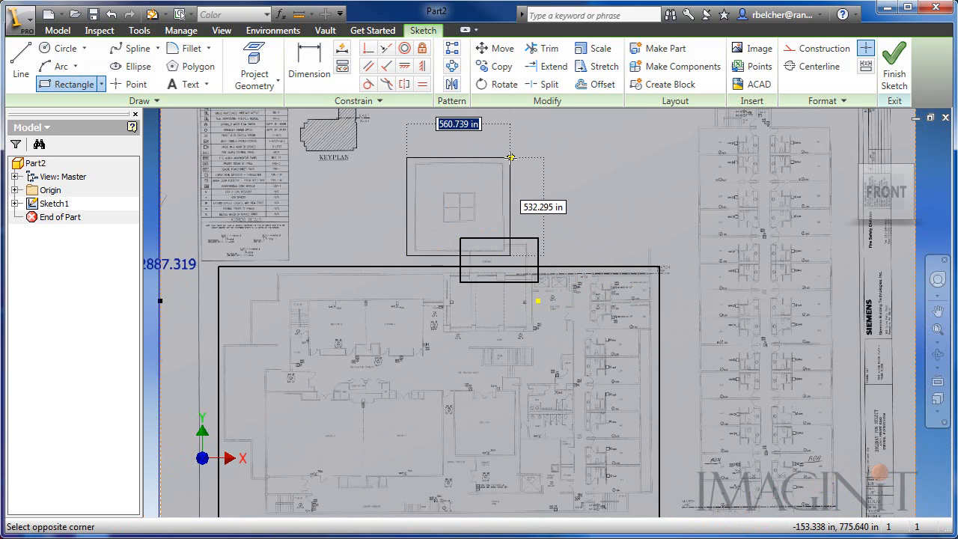
left_click(511, 157)
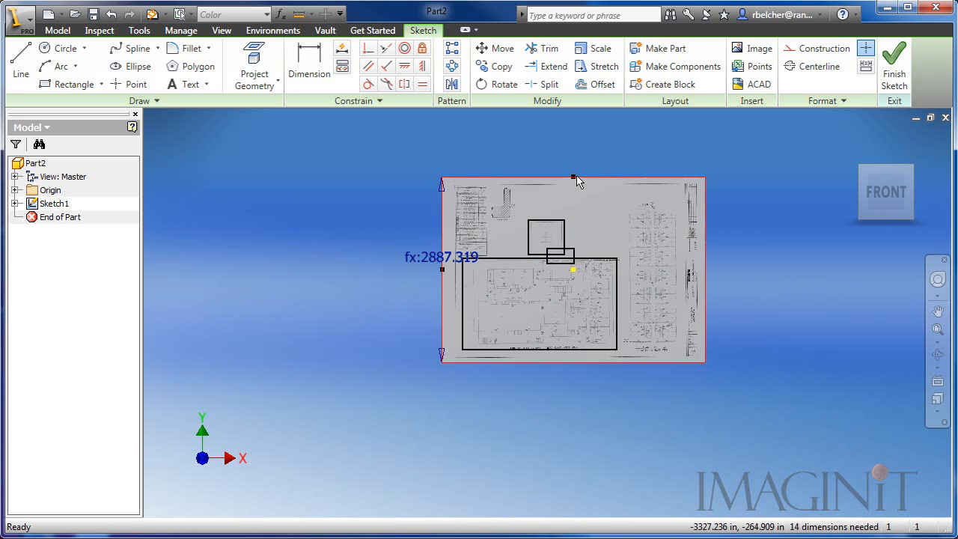
- Finish the sketch and extrude all three rectangle profiles 1 in
left_click(895, 63)
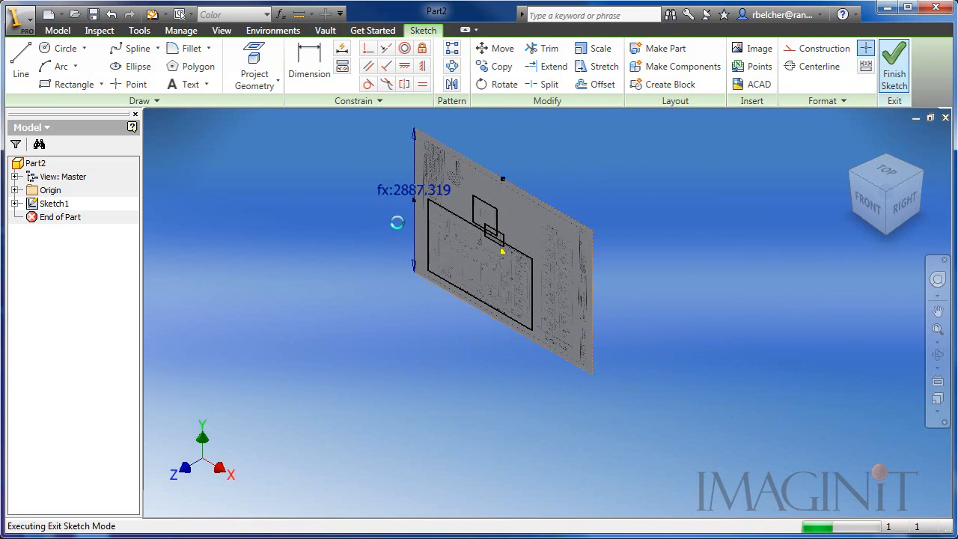
left_click(894, 64)
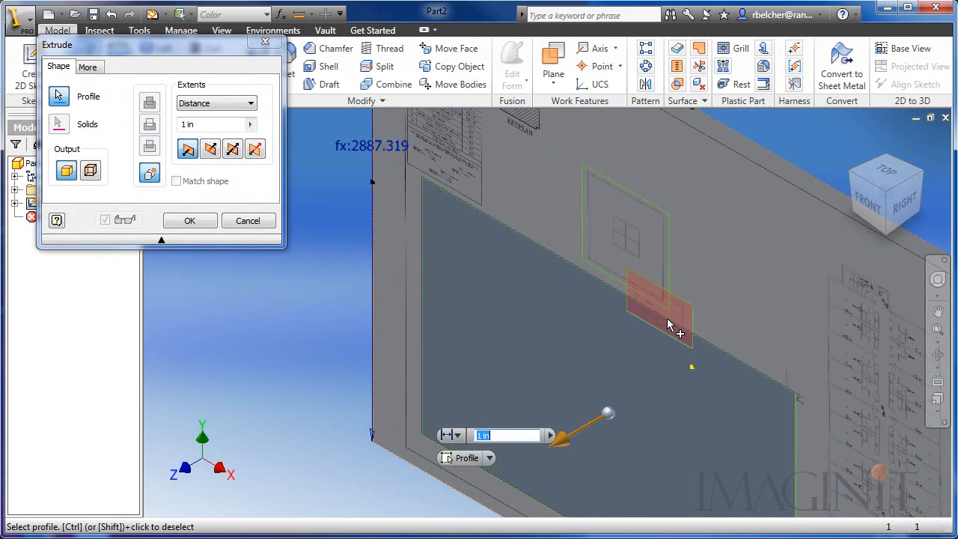
left_click(211, 149)
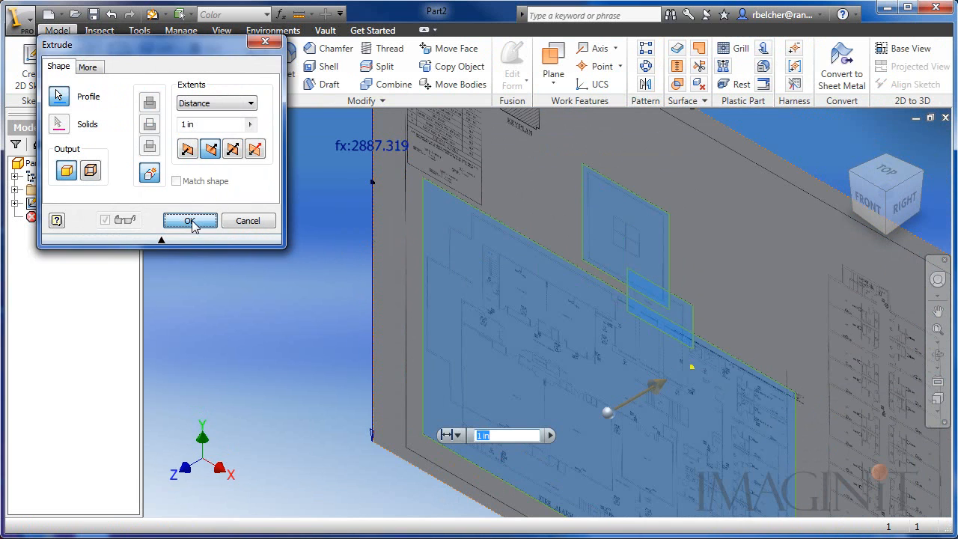
left_click(190, 221)
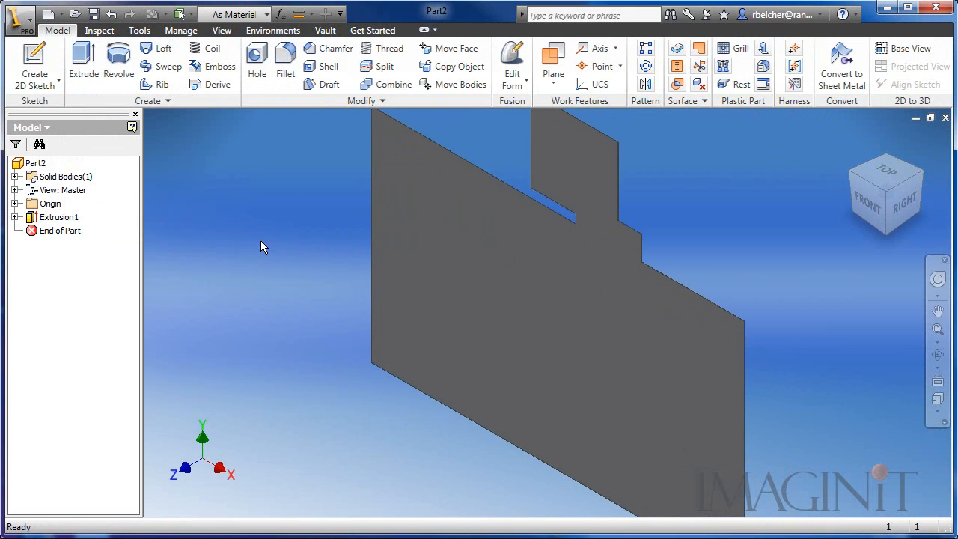
mouse_move(253, 244)
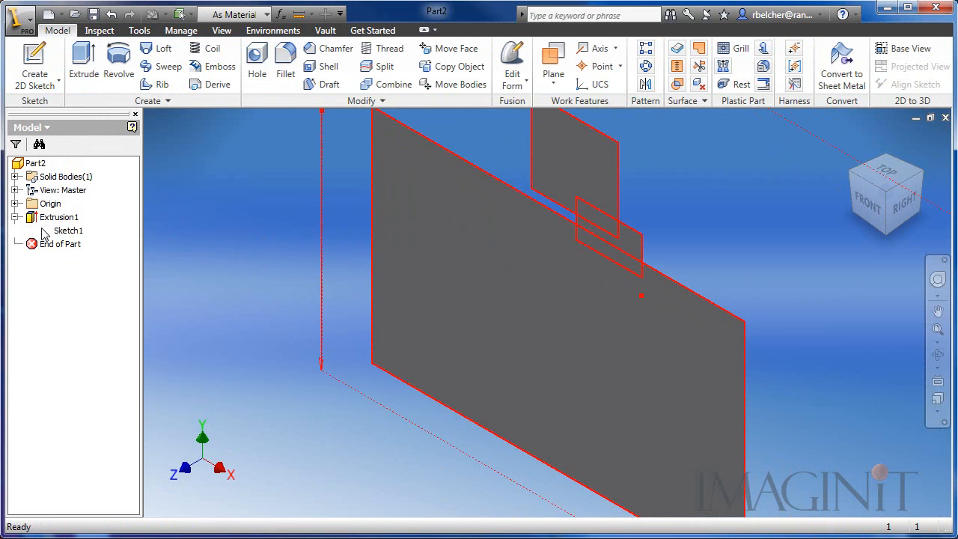
- Unhide Sketch1, decal the floor-plan image onto the floor face, then hide Sketch1 again
right_click(68, 230)
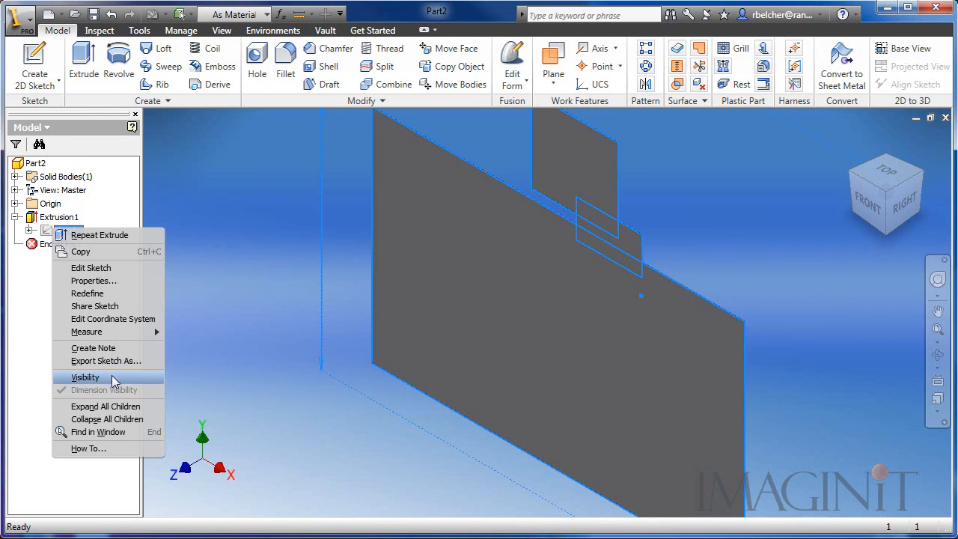
left_click(84, 377)
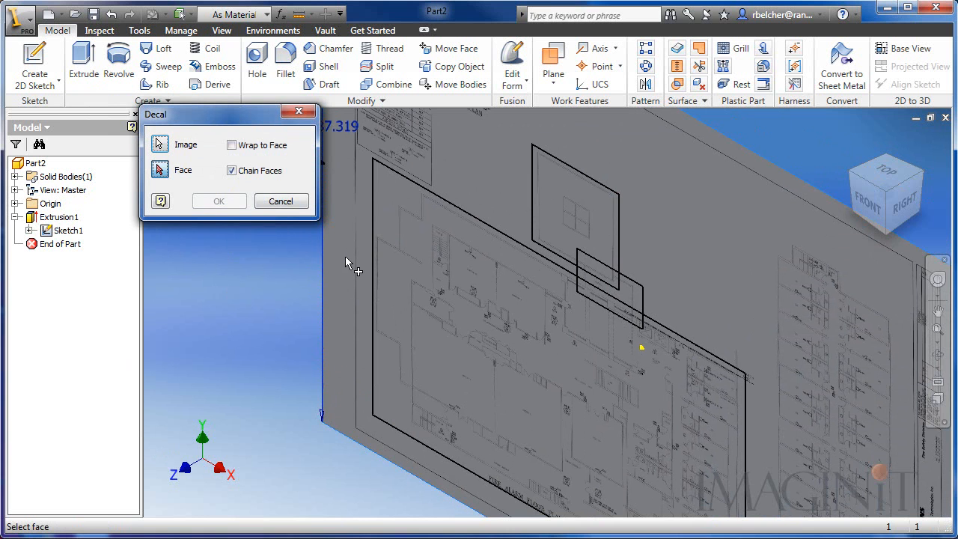
left_click(449, 281)
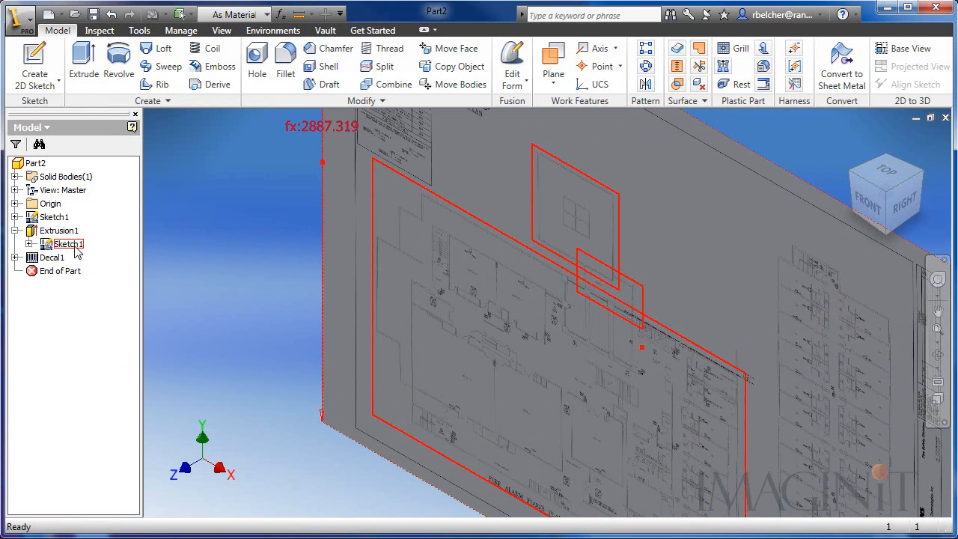
right_click(67, 244)
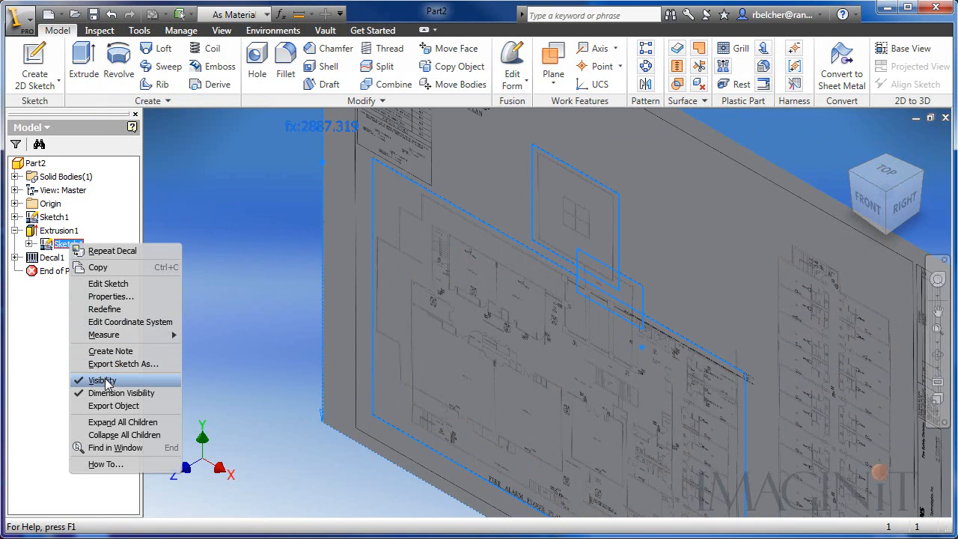
left_click(98, 380)
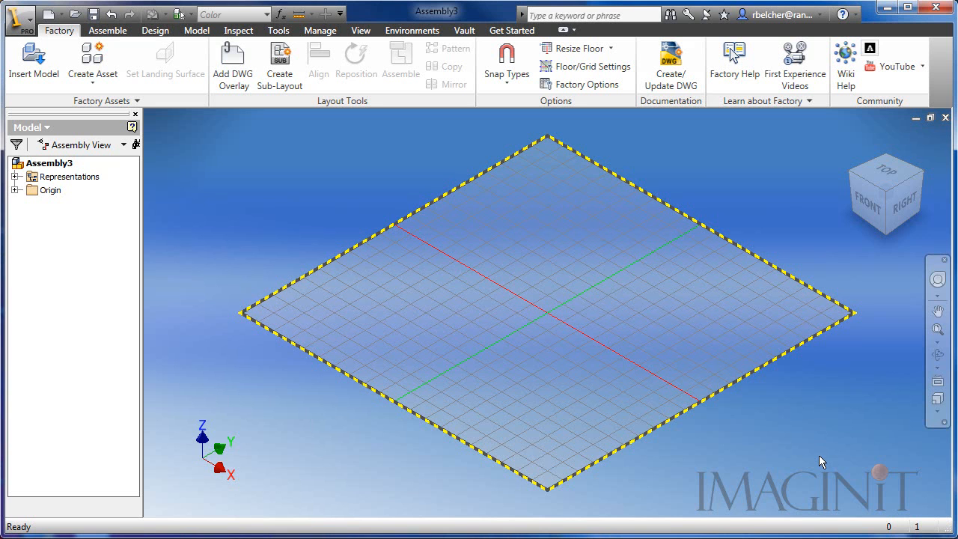
mouse_move(594, 360)
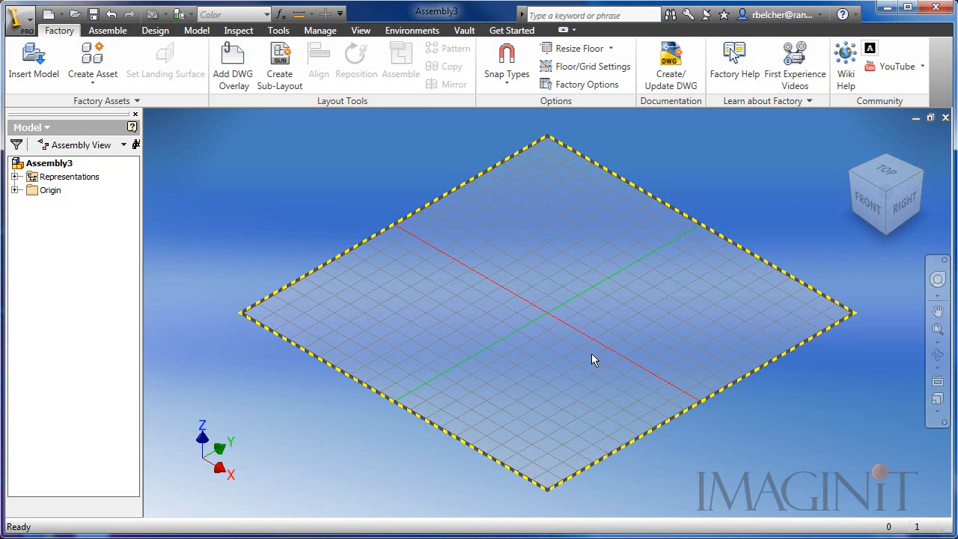
- Place the PDF Floor2 part from the PDF Floor folder into the assembly
left_click(108, 30)
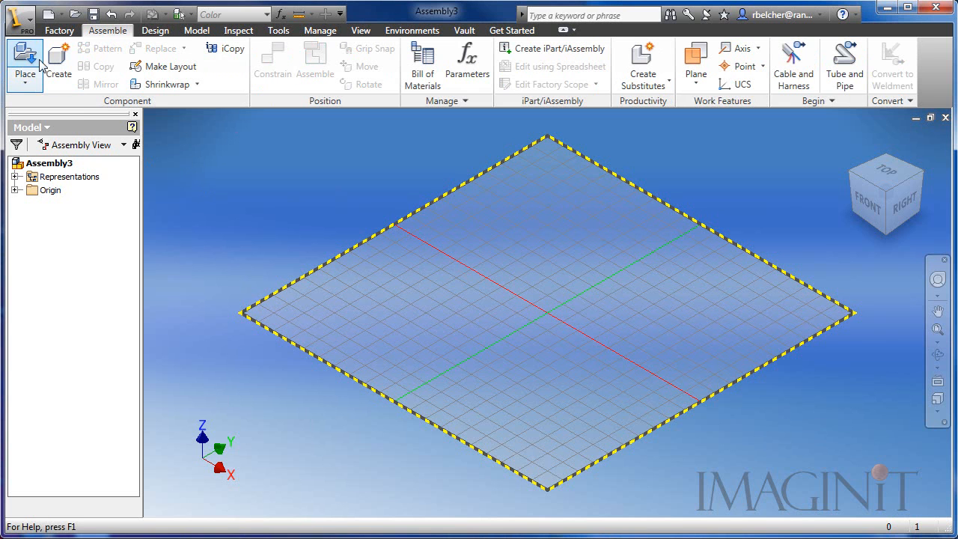
left_click(25, 64)
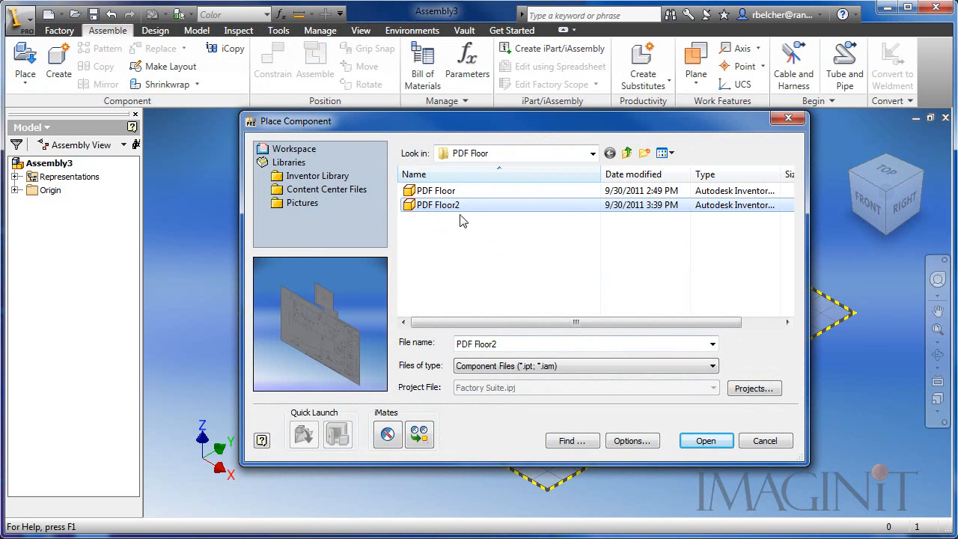
left_click(705, 440)
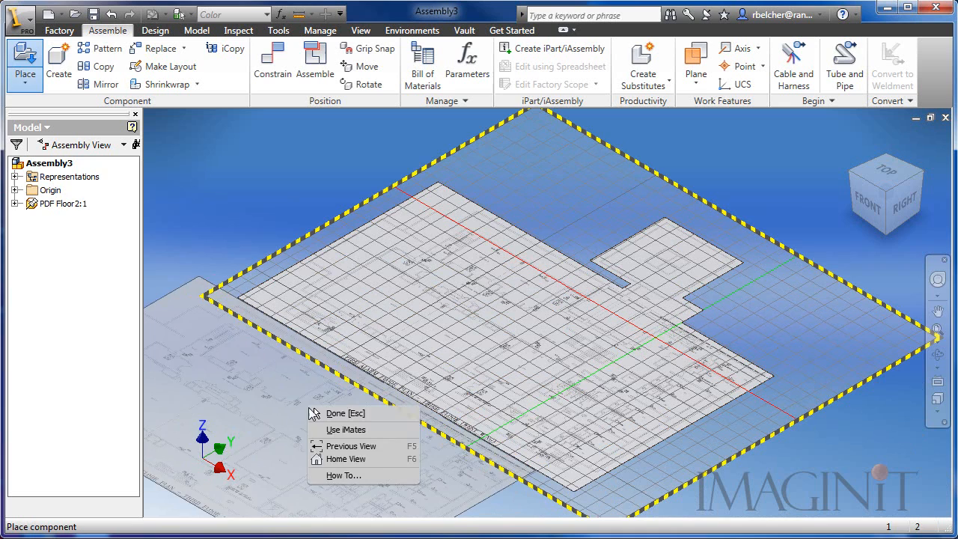
left_click(345, 414)
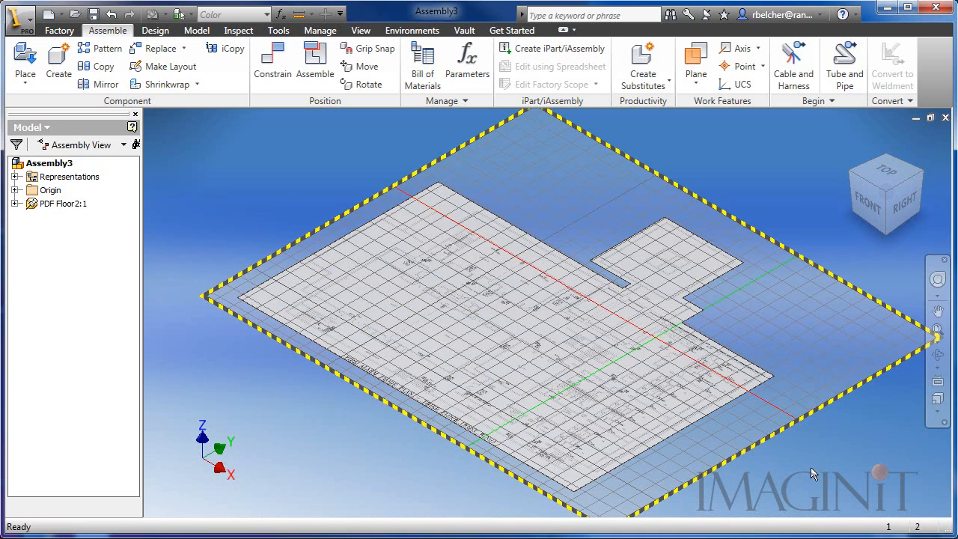
mouse_move(267, 382)
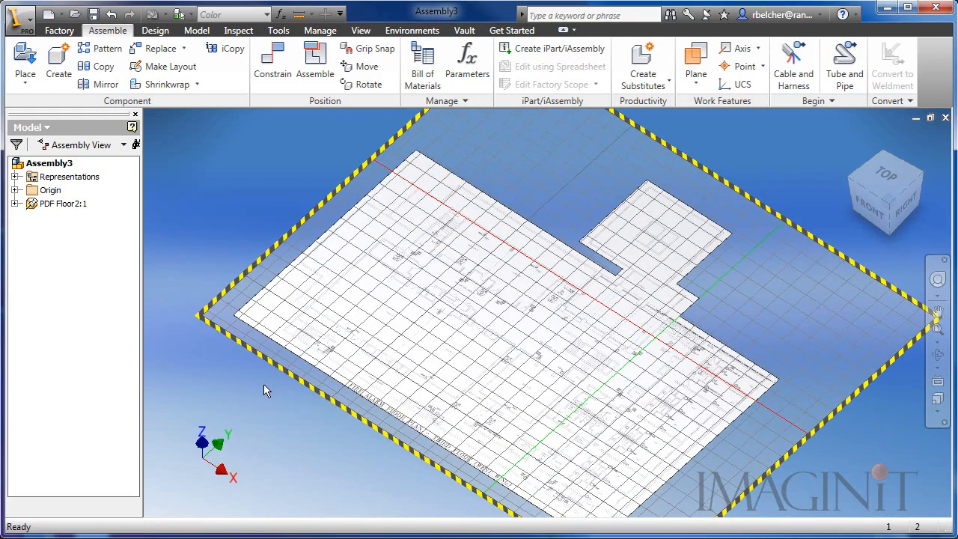
left_click(361, 30)
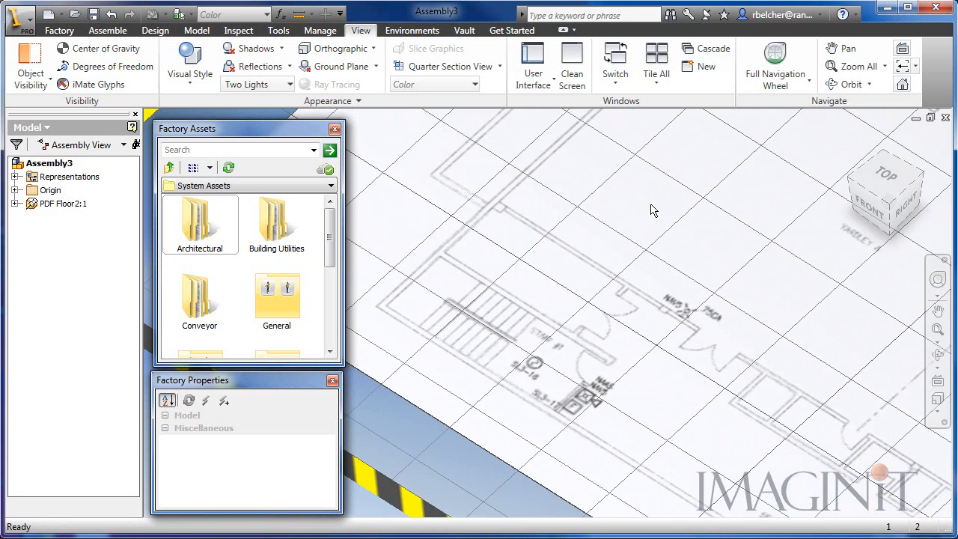
mouse_move(599, 218)
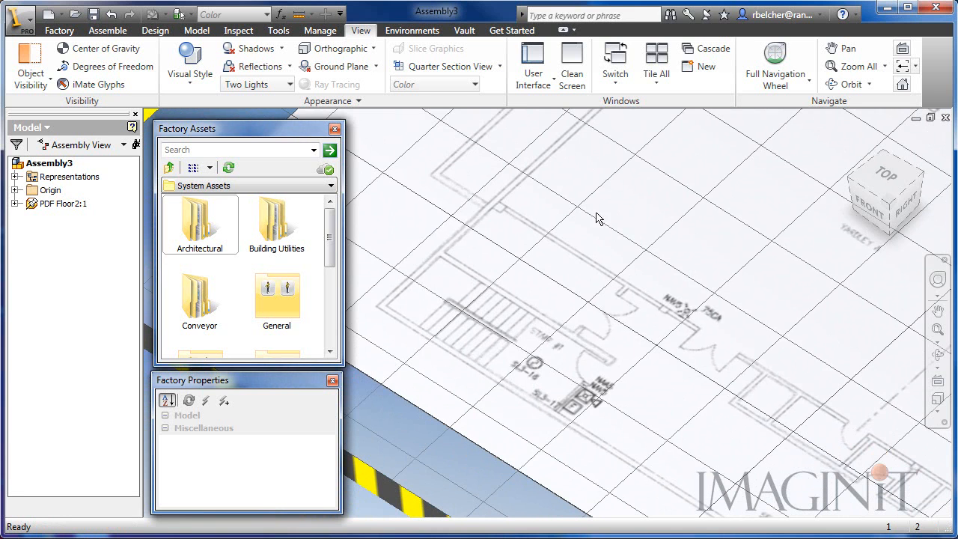
- Add a Wall from the Structural assets folder and set its length to 7
double_click(199, 221)
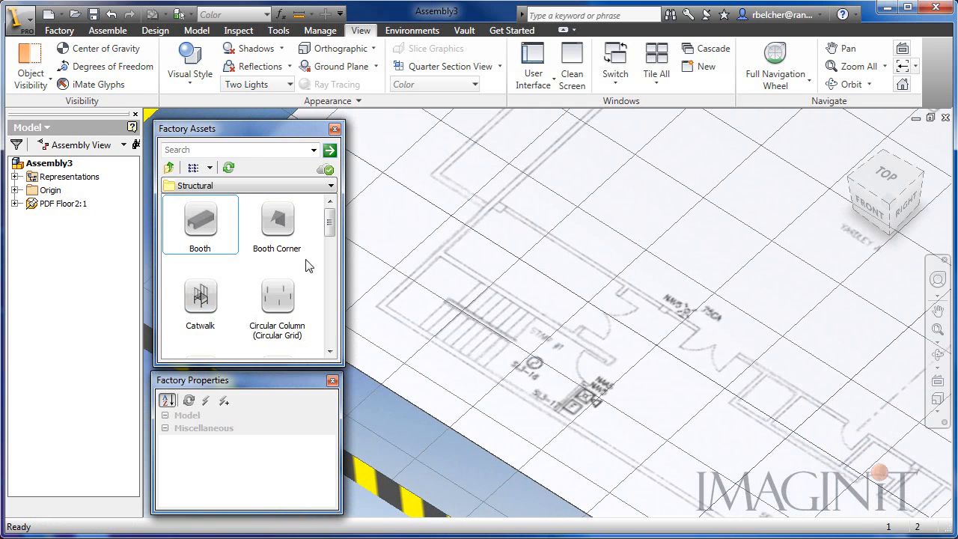
scroll("down", 3)
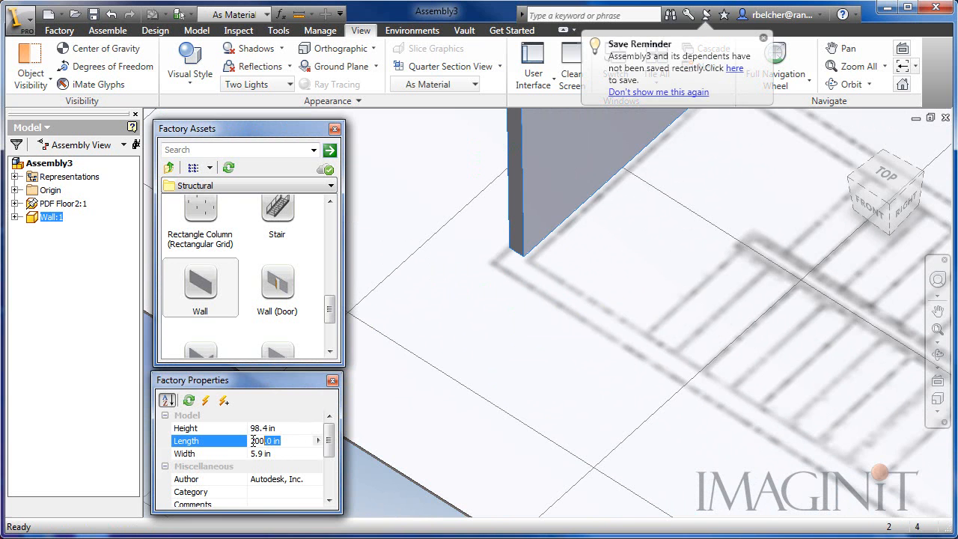
type("7")
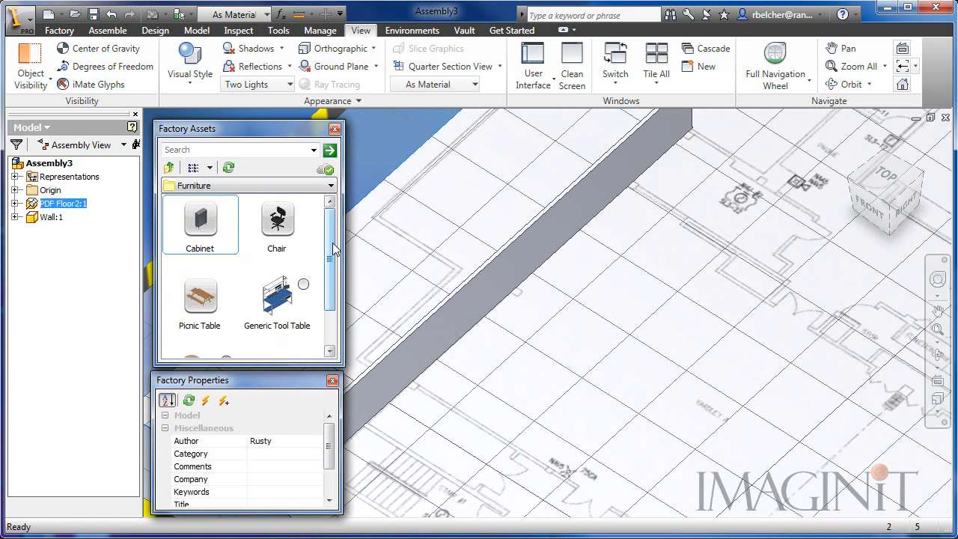
- Place the conference chairs at the table and end placement with Done
scroll("down", 3)
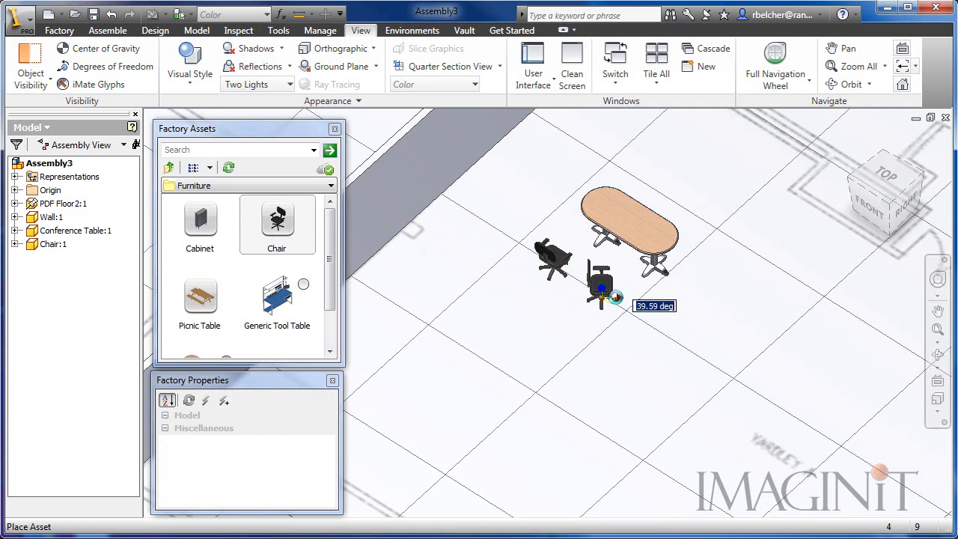
right_click(693, 295)
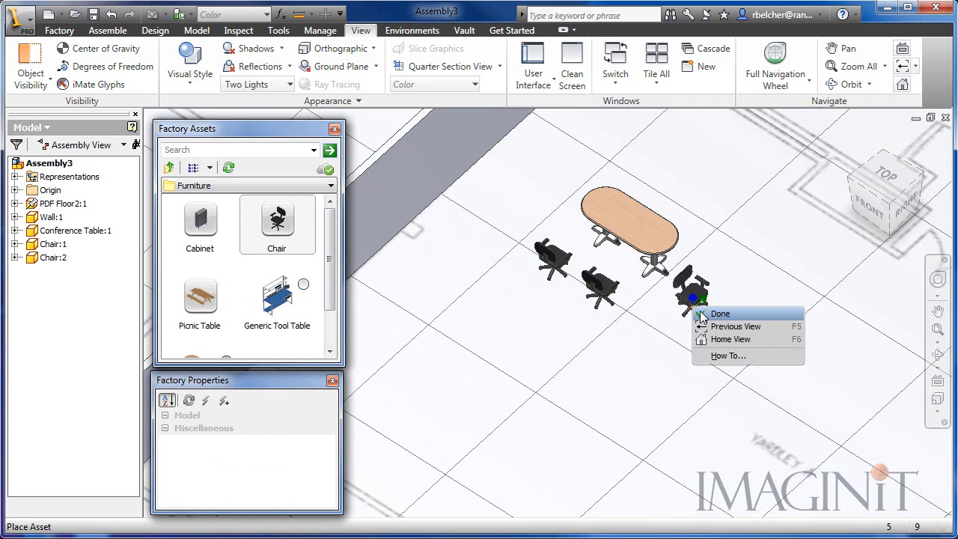
left_click(720, 313)
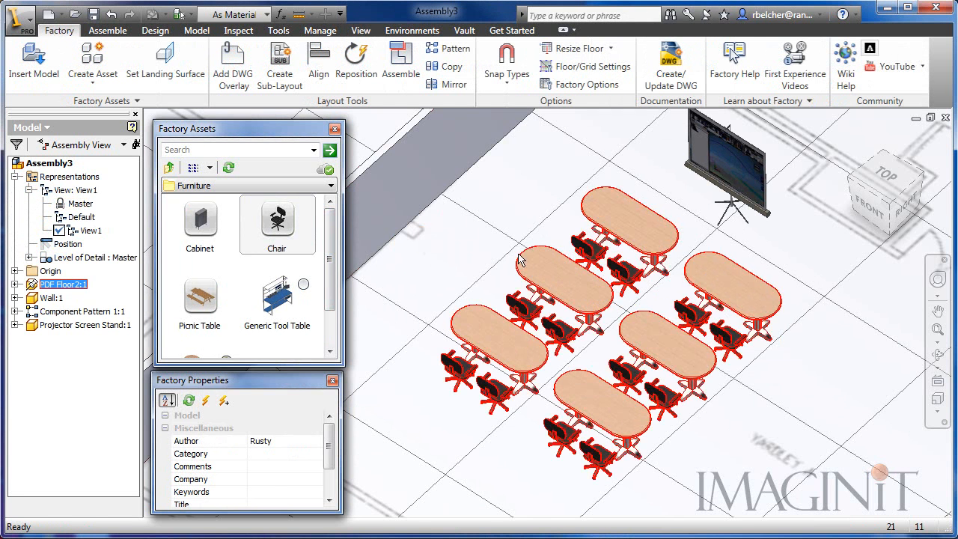
- Insert the Man Presenting Shirt Tie model and confirm its position beside the screen
left_click(34, 63)
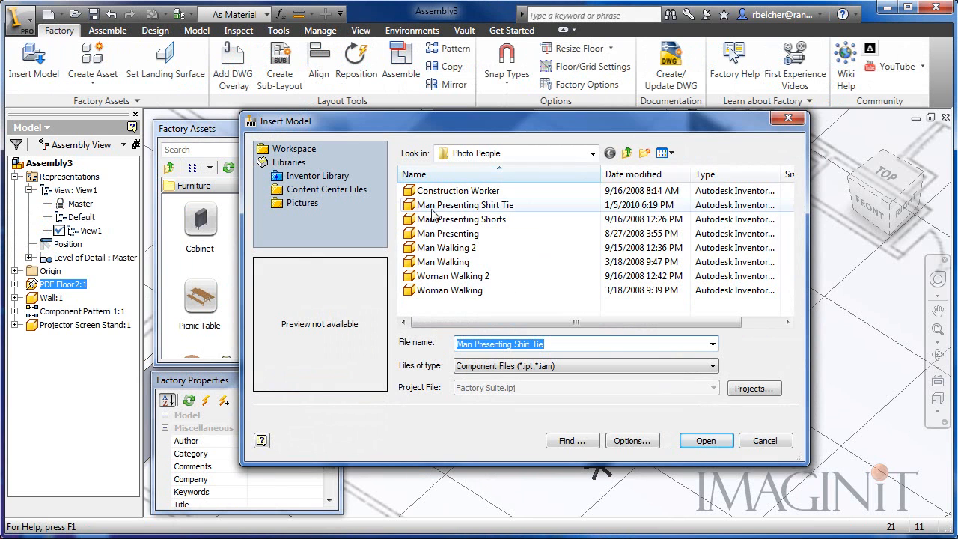
left_click(465, 204)
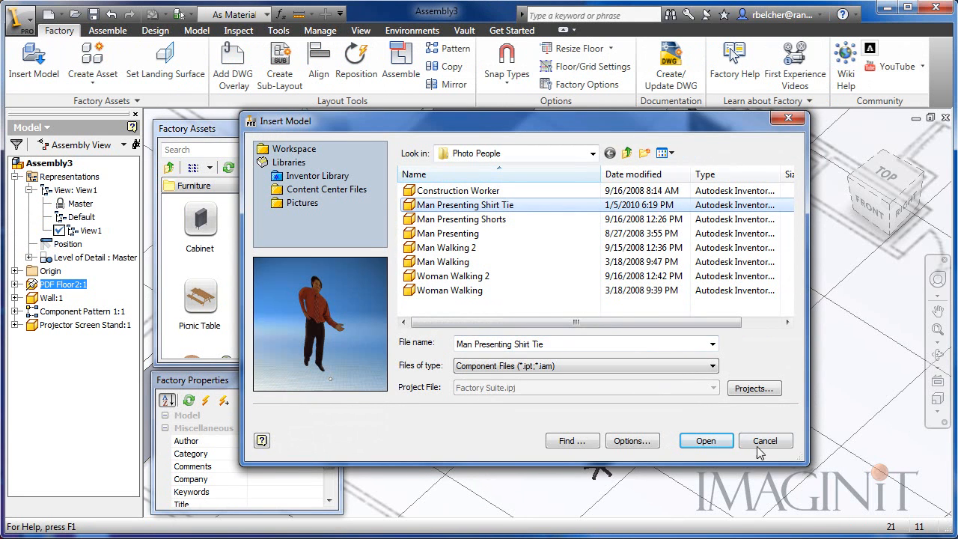
left_click(766, 441)
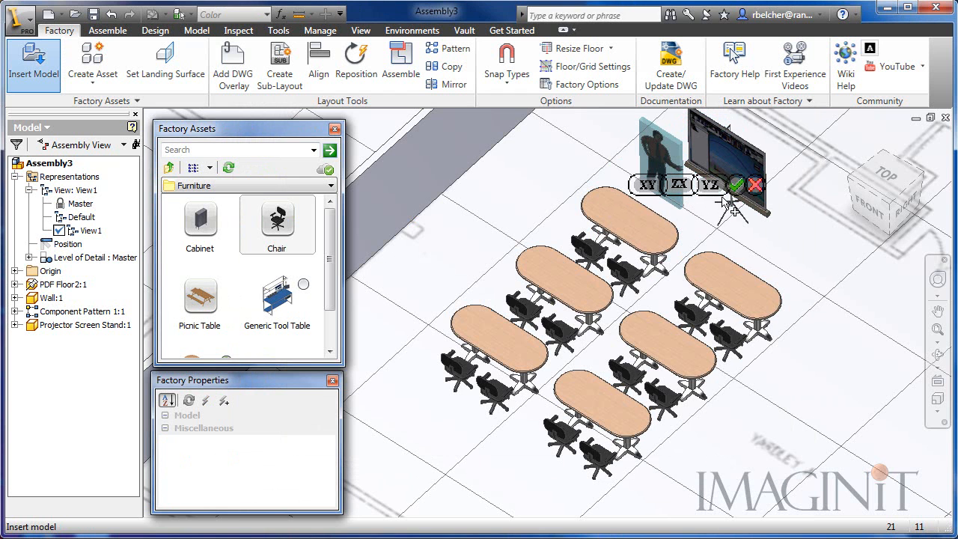
left_click(736, 185)
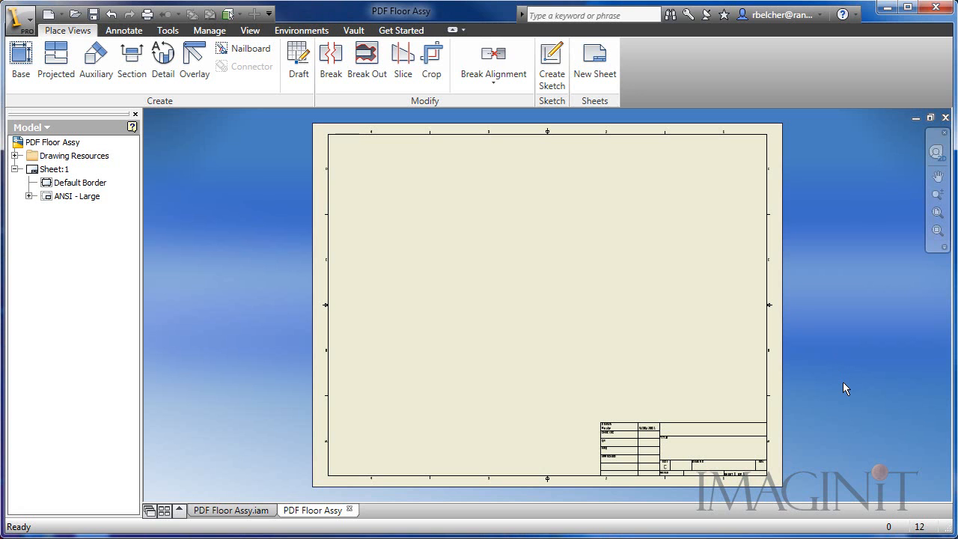
- Create a Top base view of the floor assembly at 1/50 scale on the sheet
left_click(20, 64)
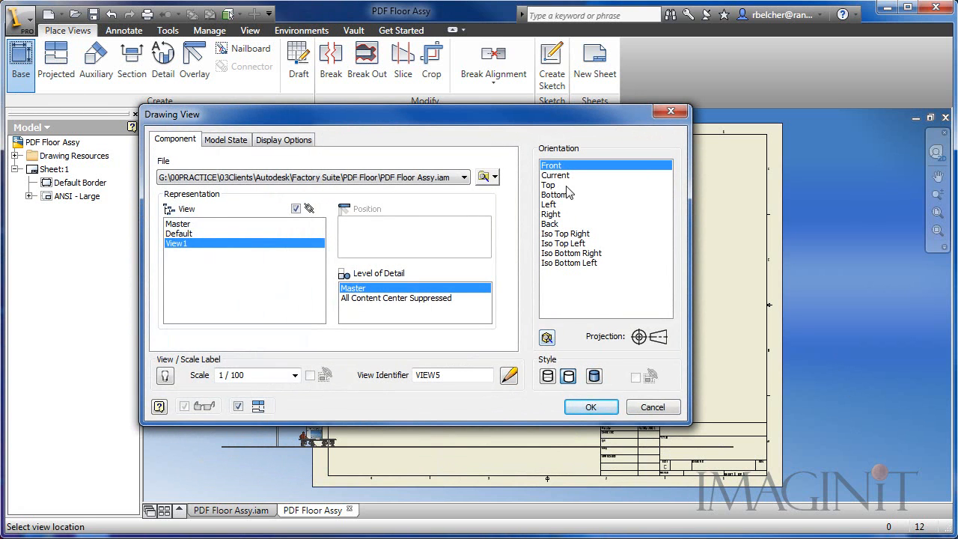
left_click(548, 185)
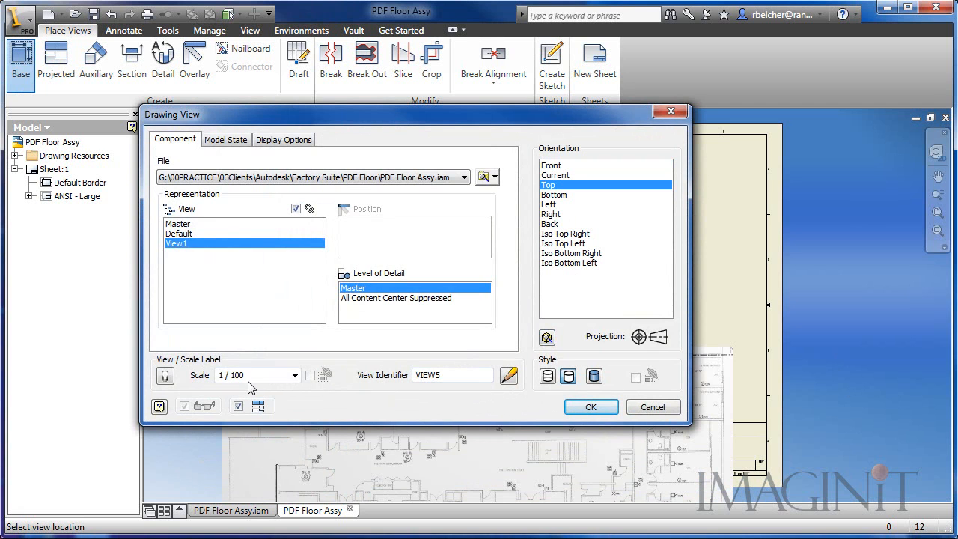
left_click(237, 375)
type("5")
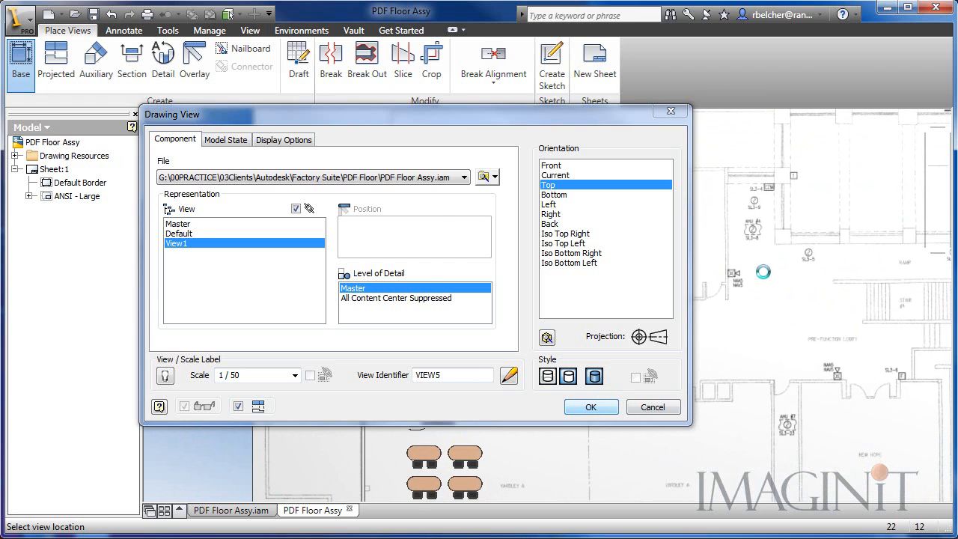
left_click(591, 407)
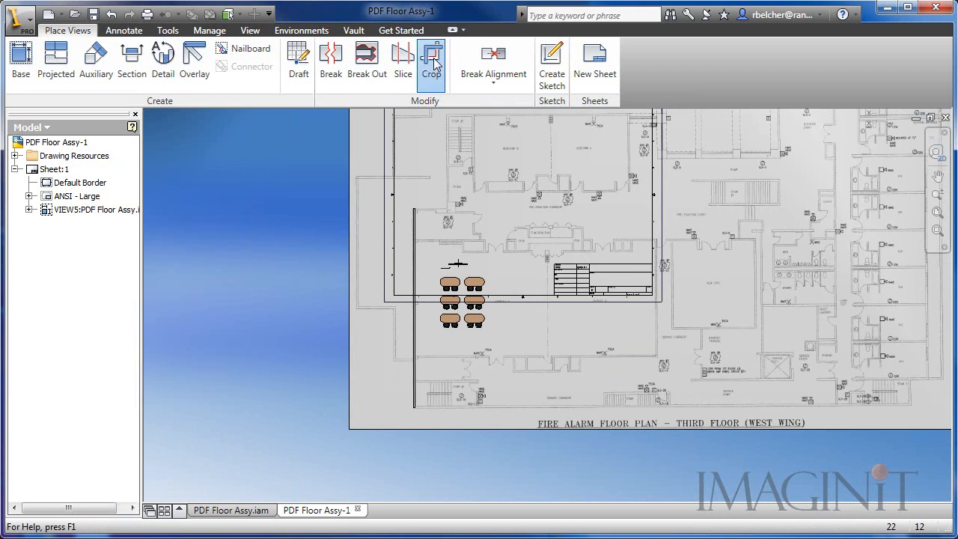
- Crop the drawing view to a rectangle around the conference tables
left_click(432, 64)
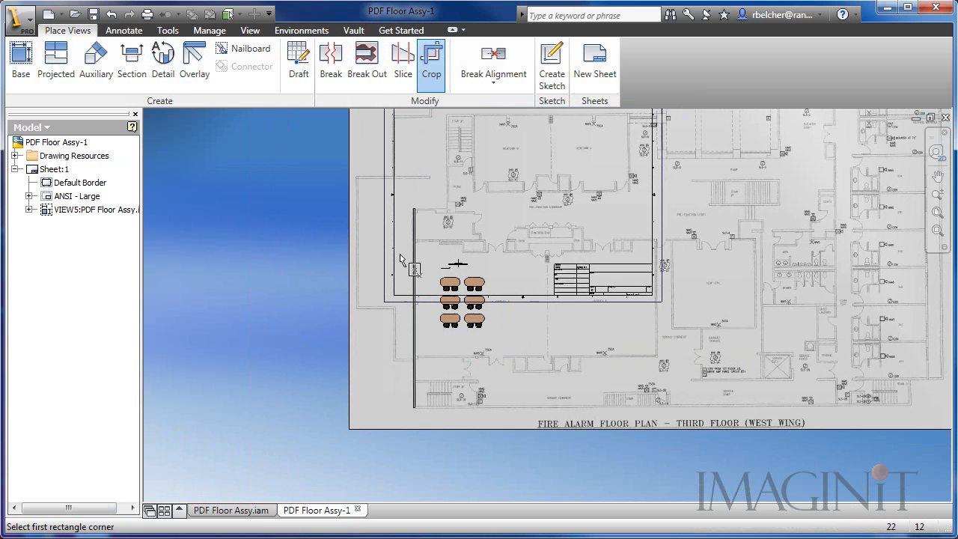
left_click_drag(402, 259, 586, 390)
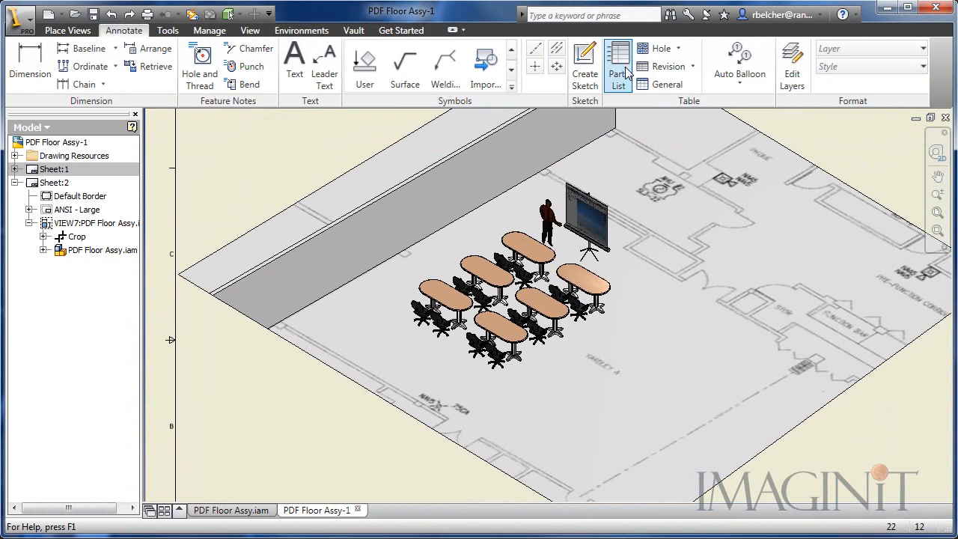
- Add a parts list for the selected view and begin placing auto balloons
left_click(619, 64)
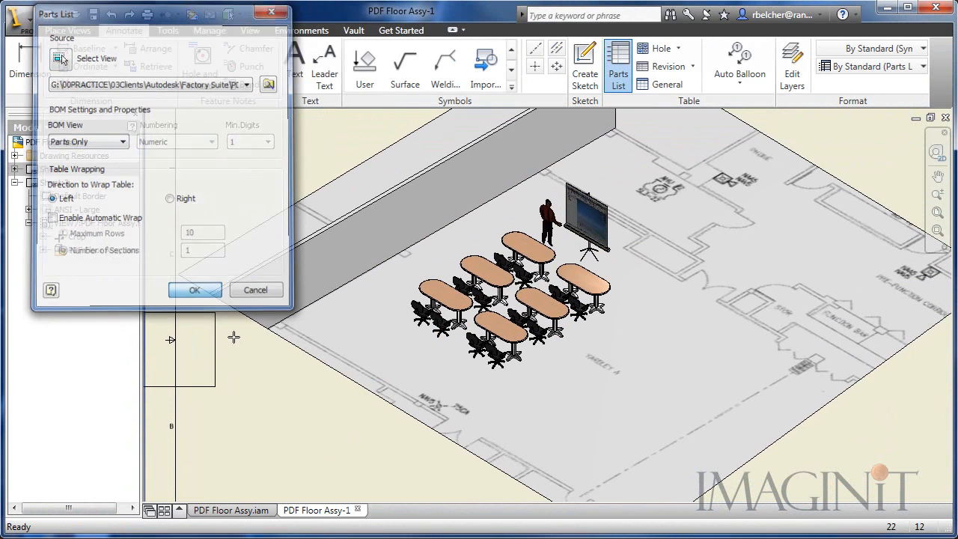
left_click(194, 289)
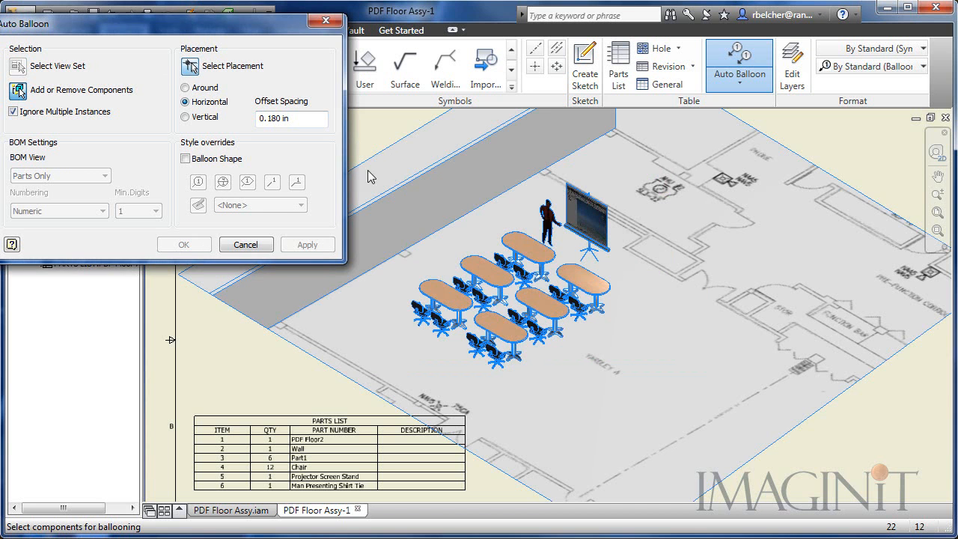
left_click(190, 66)
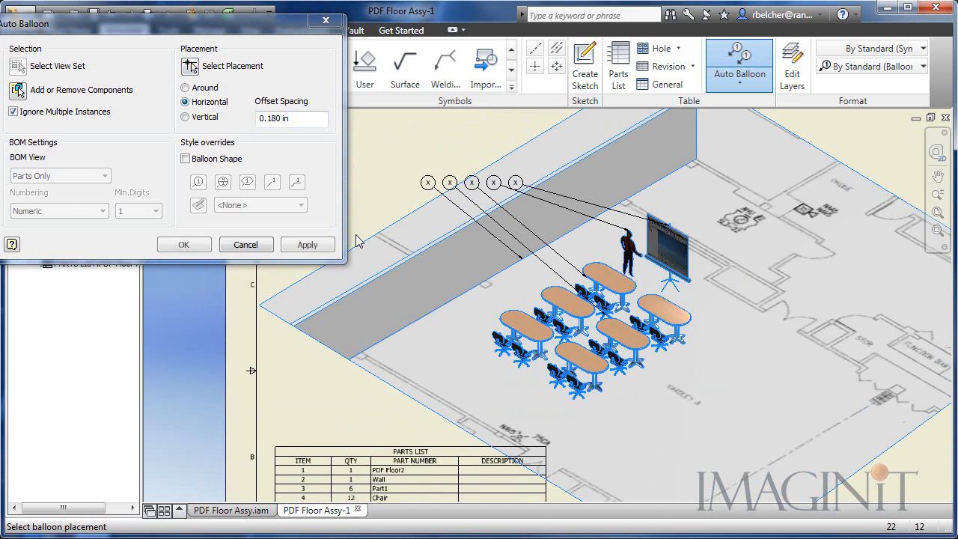